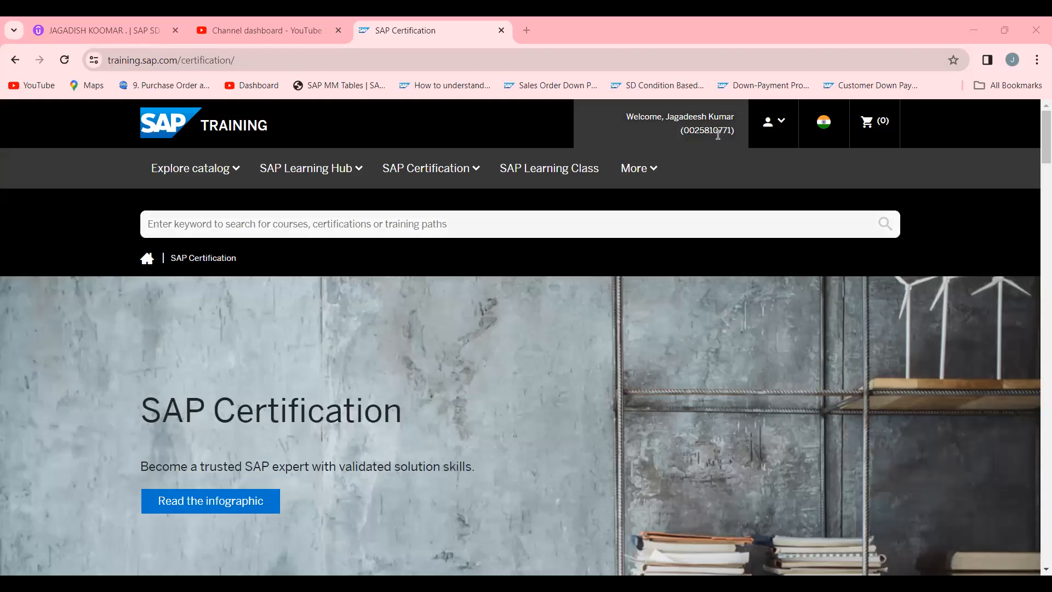
pyautogui.moveTo(734, 140)
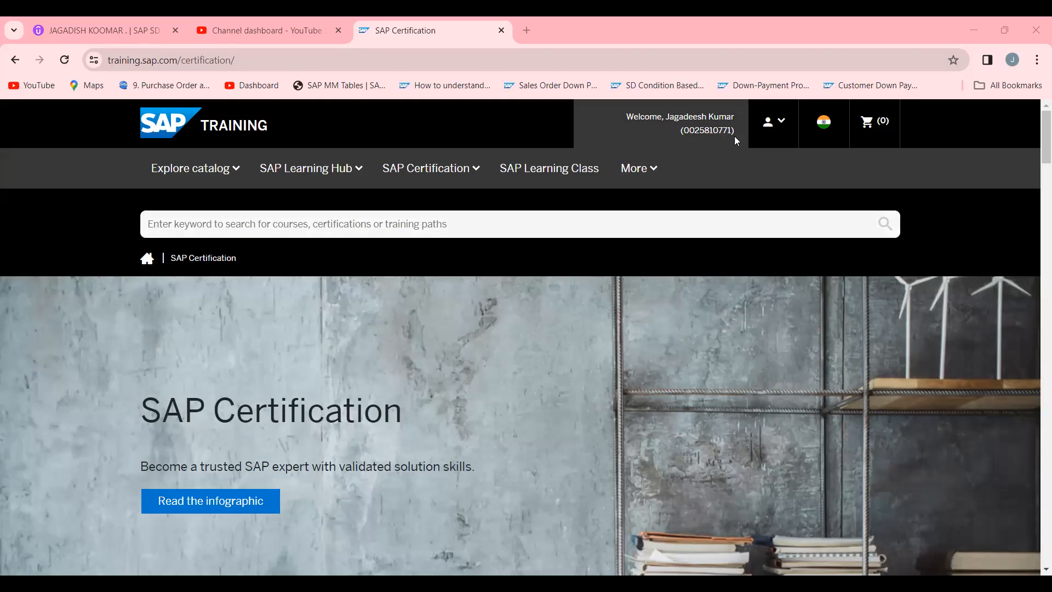
pyautogui.moveTo(275, 168)
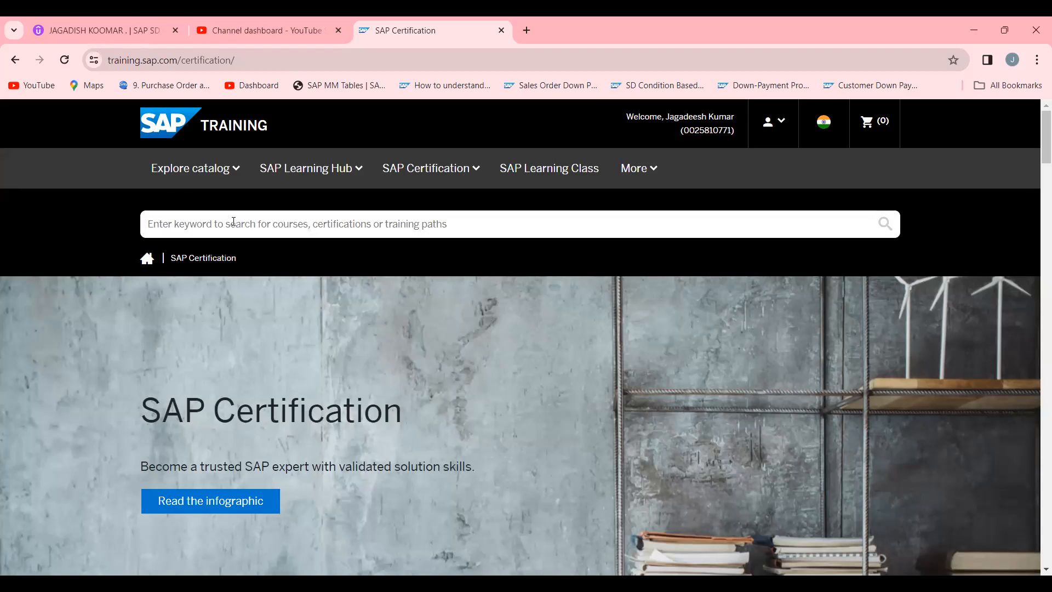
pyautogui.moveTo(530, 163)
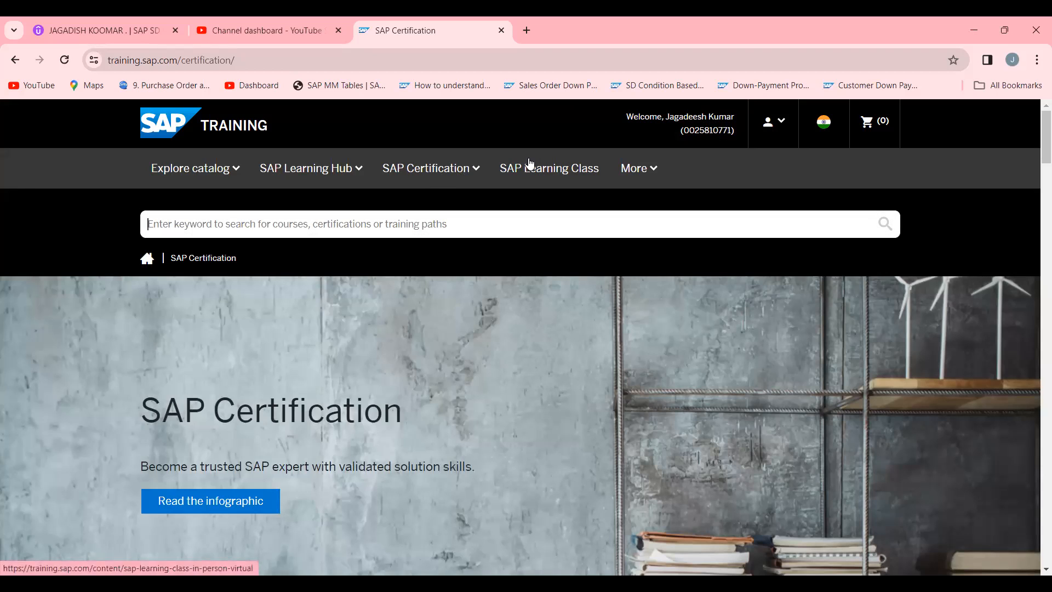
# Bring up the SAP Certification menu with subscription, validation and activation-code options.
pyautogui.click(427, 168)
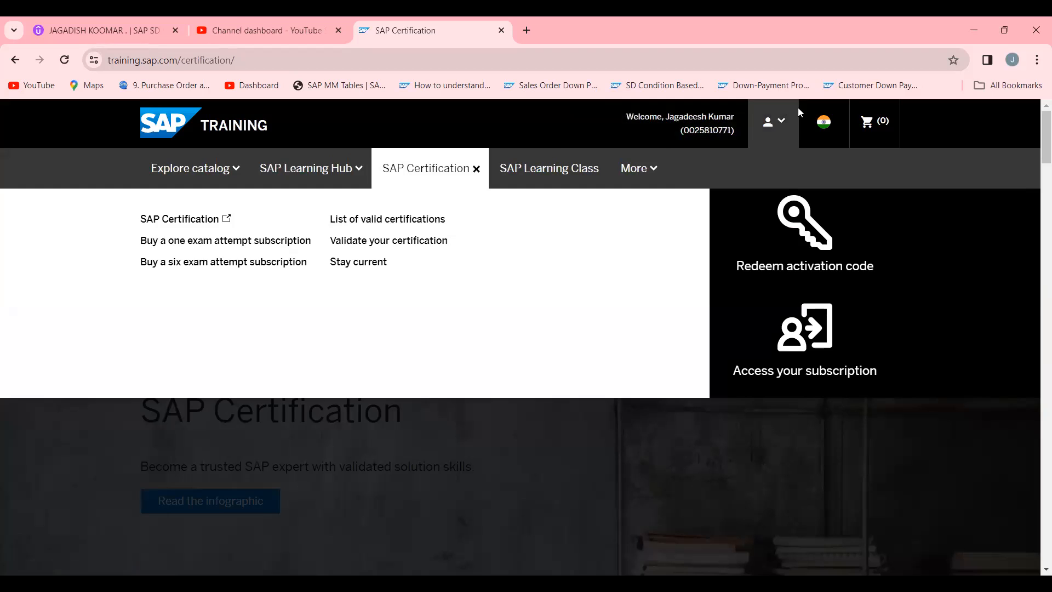
pyautogui.moveTo(778, 122)
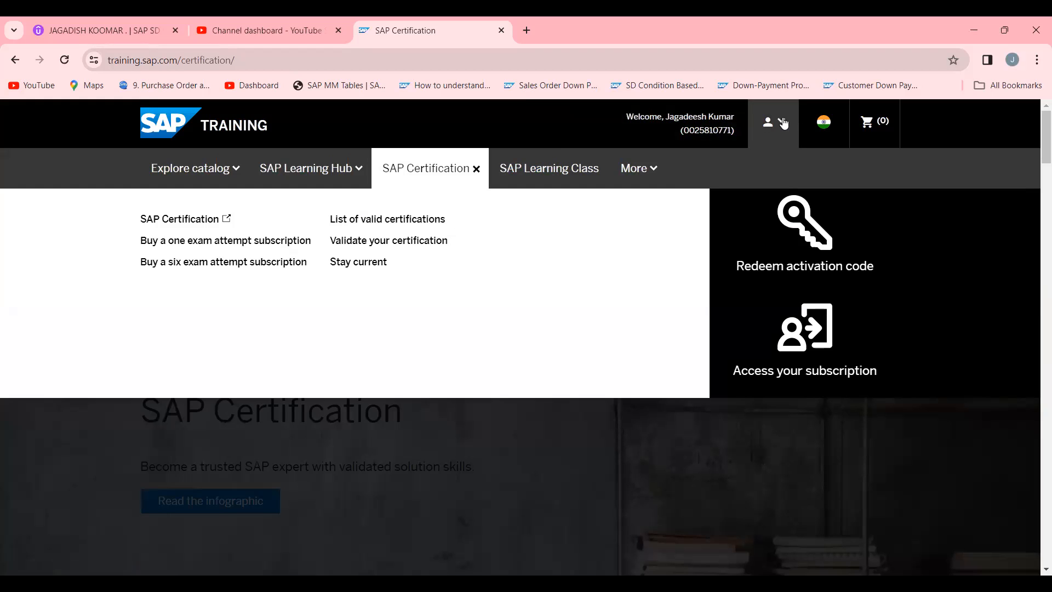
# Choose Access purchased subscriptions from the account menu.
pyautogui.click(767, 121)
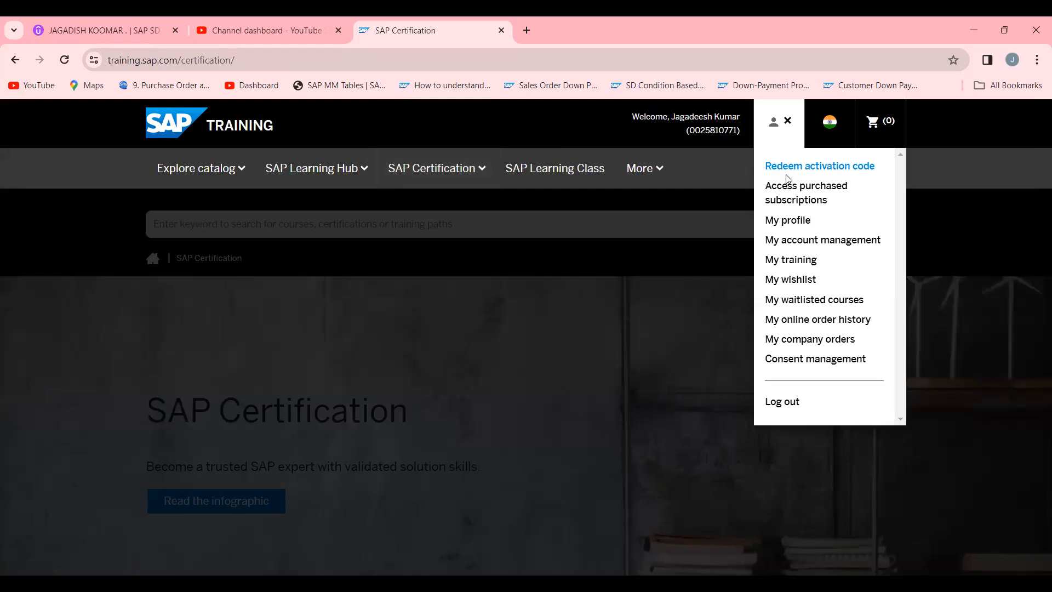
pyautogui.moveTo(806, 193)
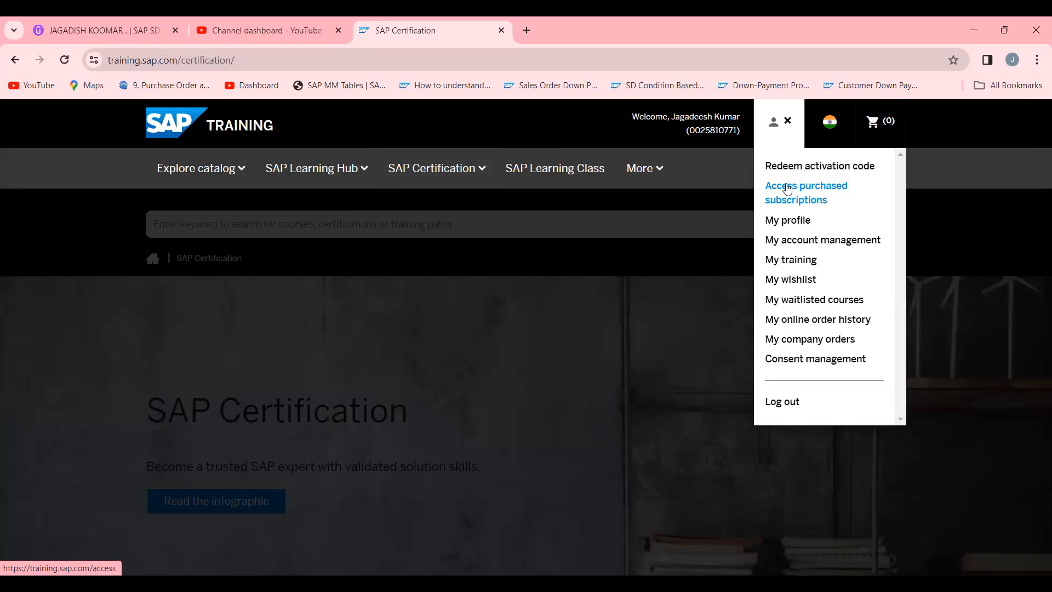
pyautogui.click(805, 193)
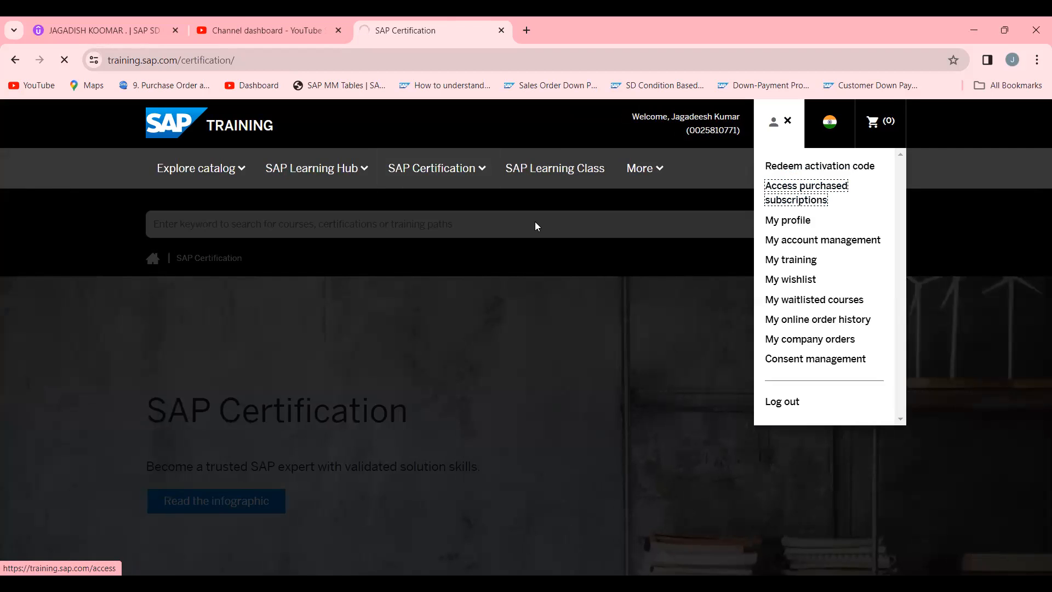
# Review the SAP Certification subscription valid 03 Jul 2023 to 03 Jul 2024.
pyautogui.click(805, 193)
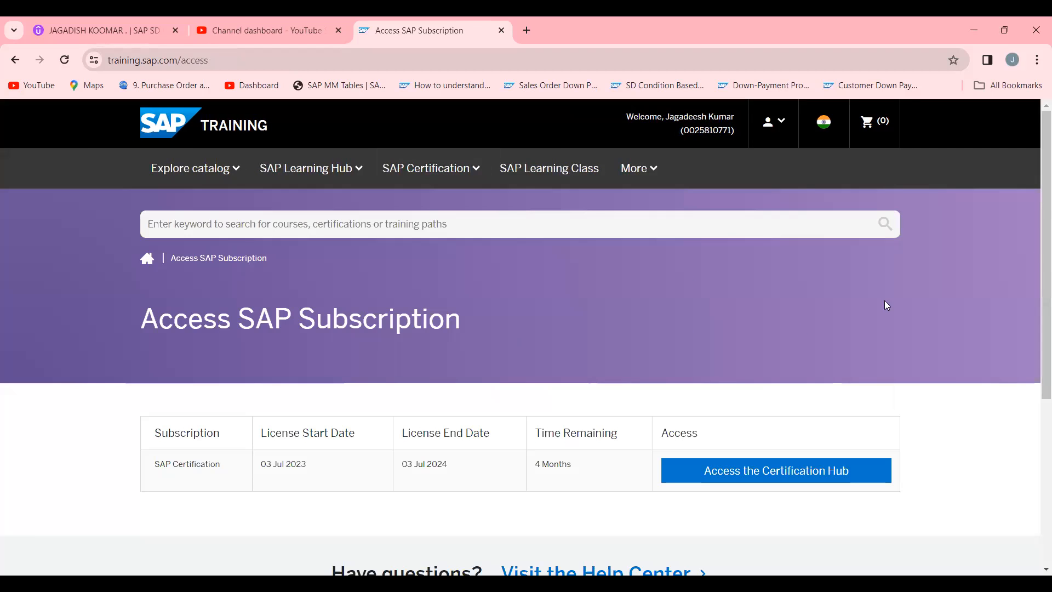
pyautogui.scroll(-3)
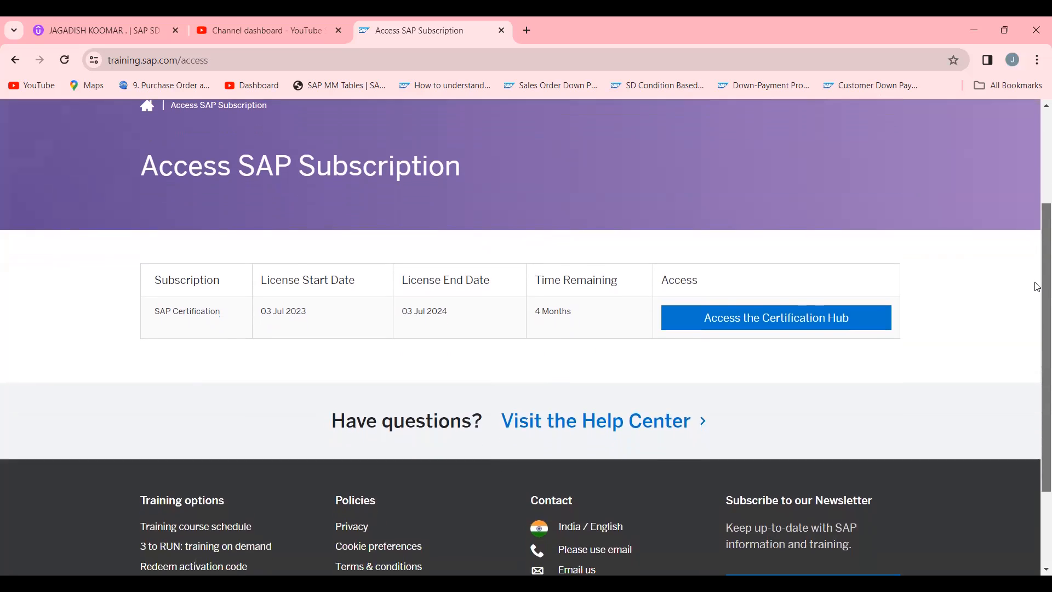
pyautogui.scroll(3)
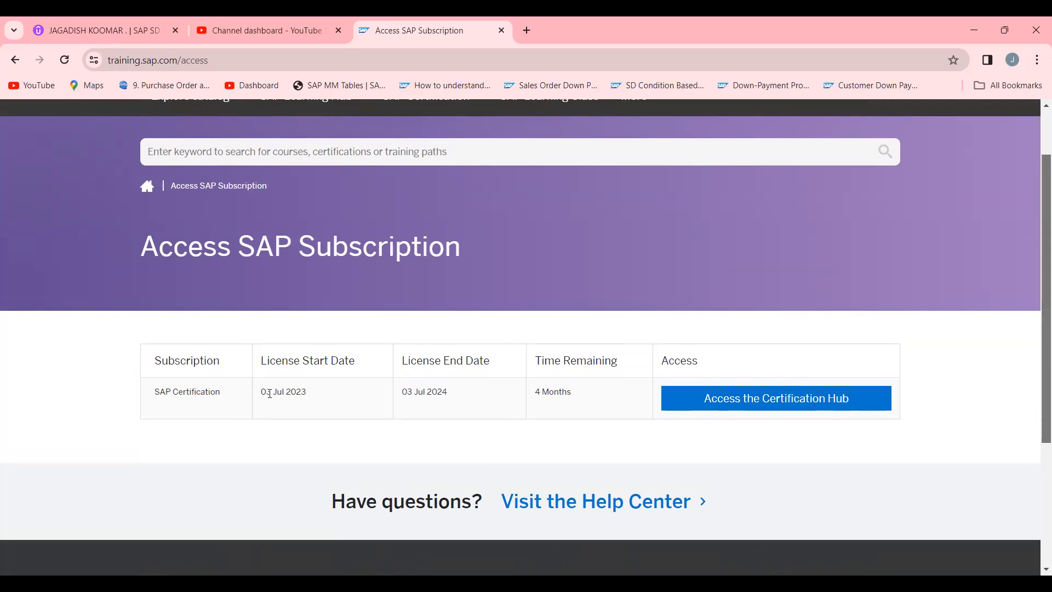
pyautogui.moveTo(352, 398)
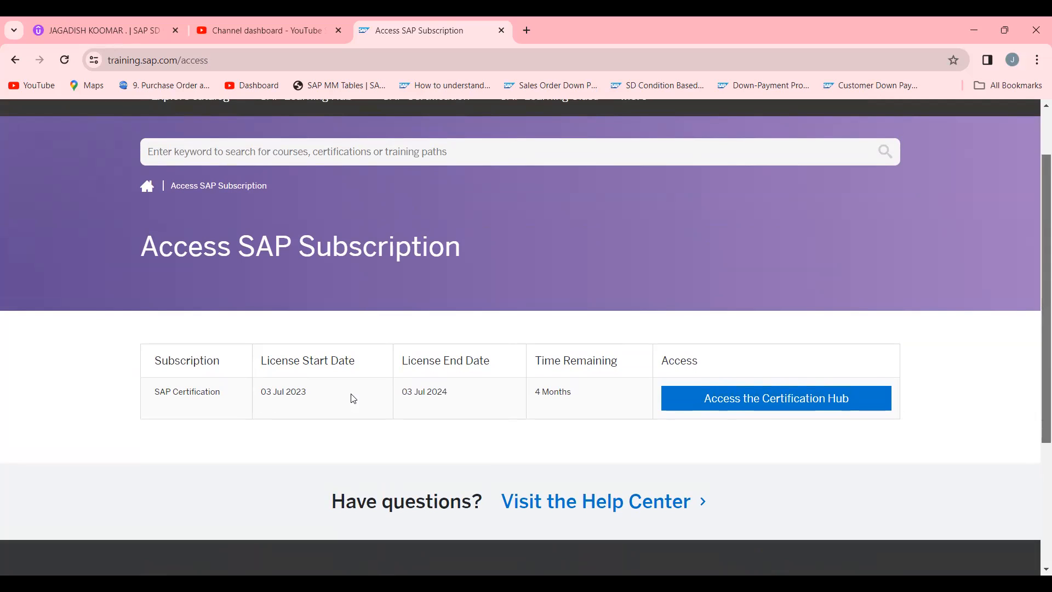
pyautogui.moveTo(706, 406)
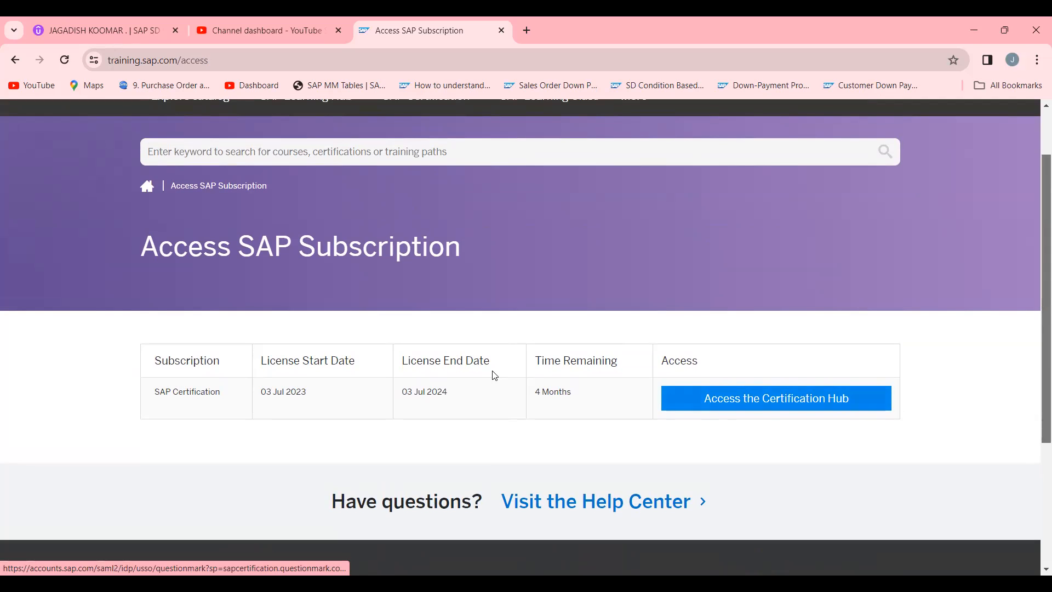
pyautogui.moveTo(507, 360)
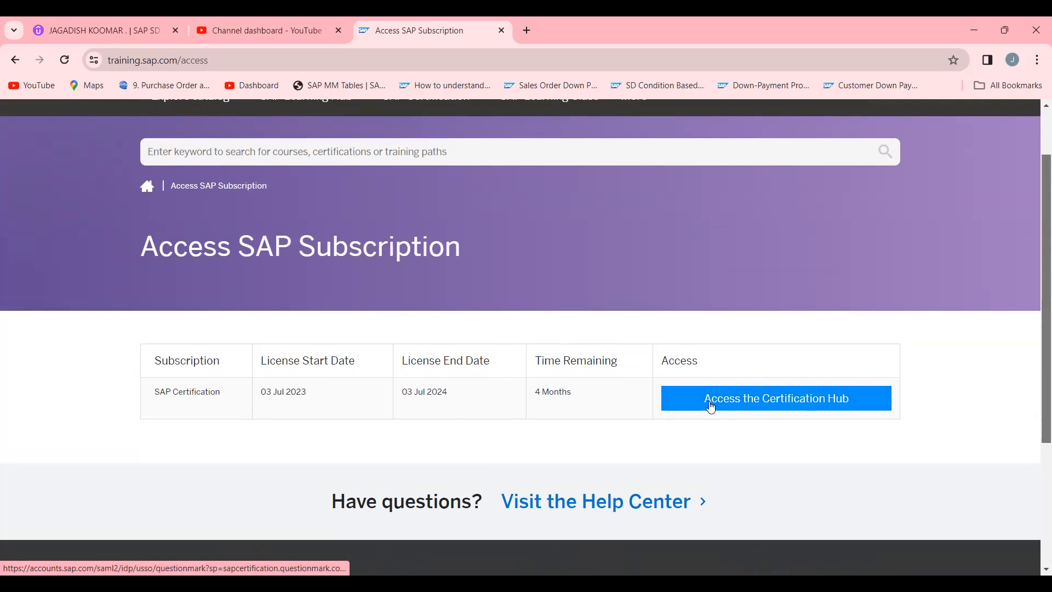
# Enter the Certification Hub from the SAP Certification subscription row.
pyautogui.click(776, 398)
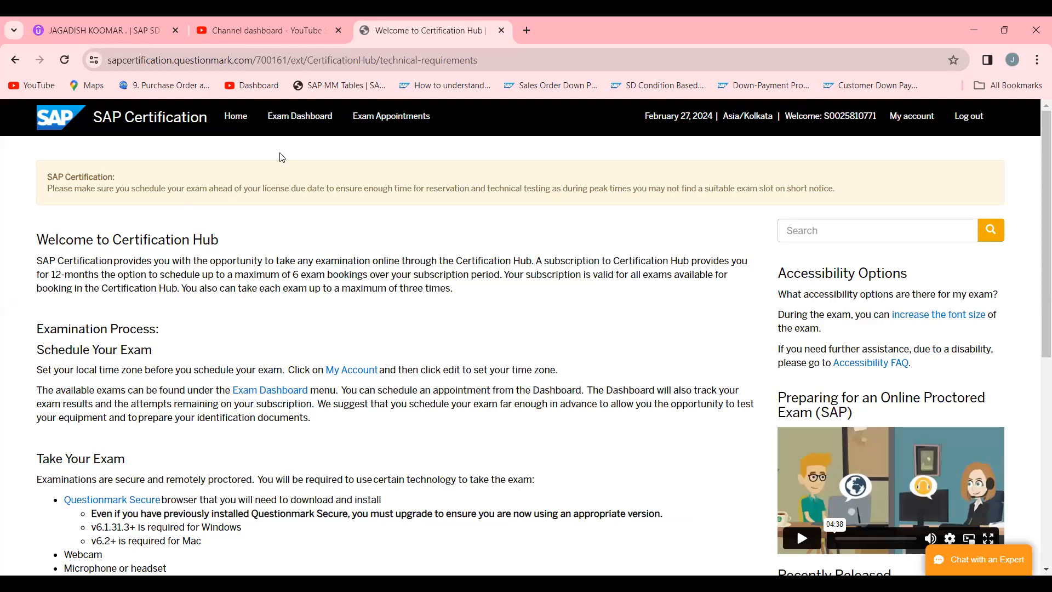
pyautogui.moveTo(299, 115)
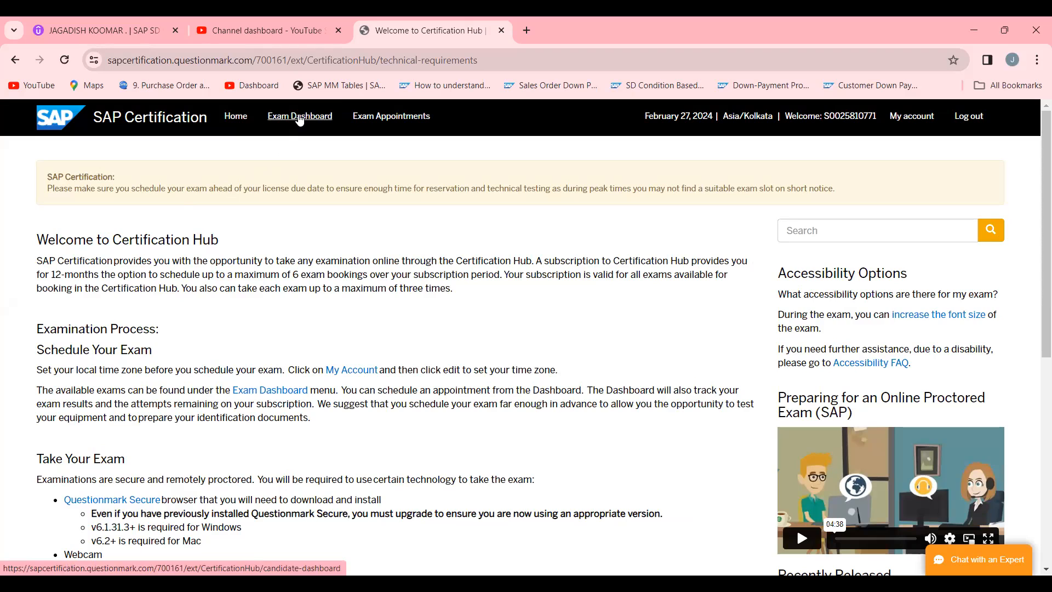
# View the Exam Dashboard with 1/2 attempts remaining and a passed result.
pyautogui.click(299, 115)
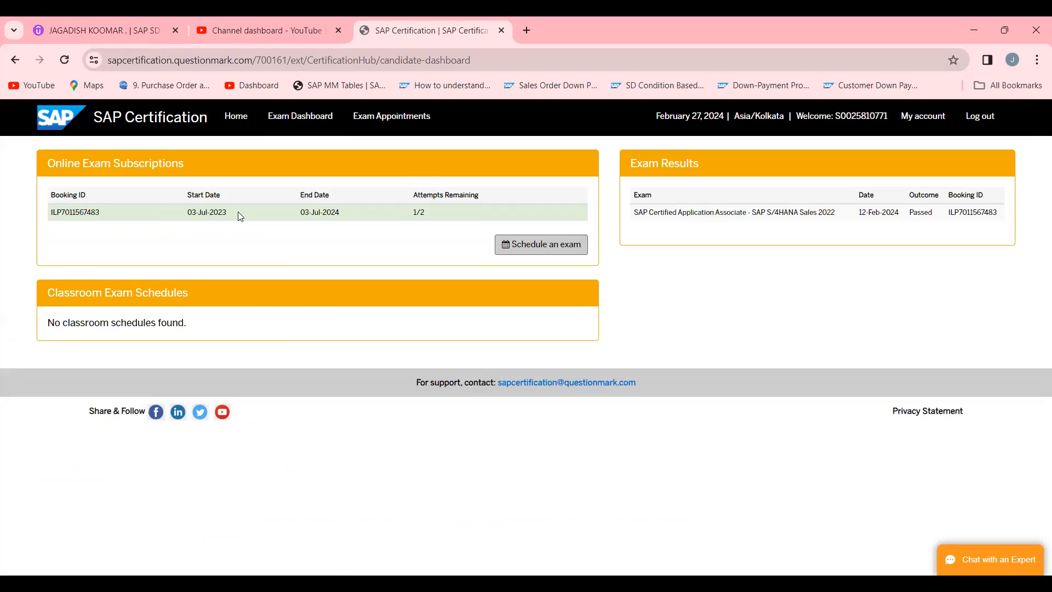
pyautogui.moveTo(133, 231)
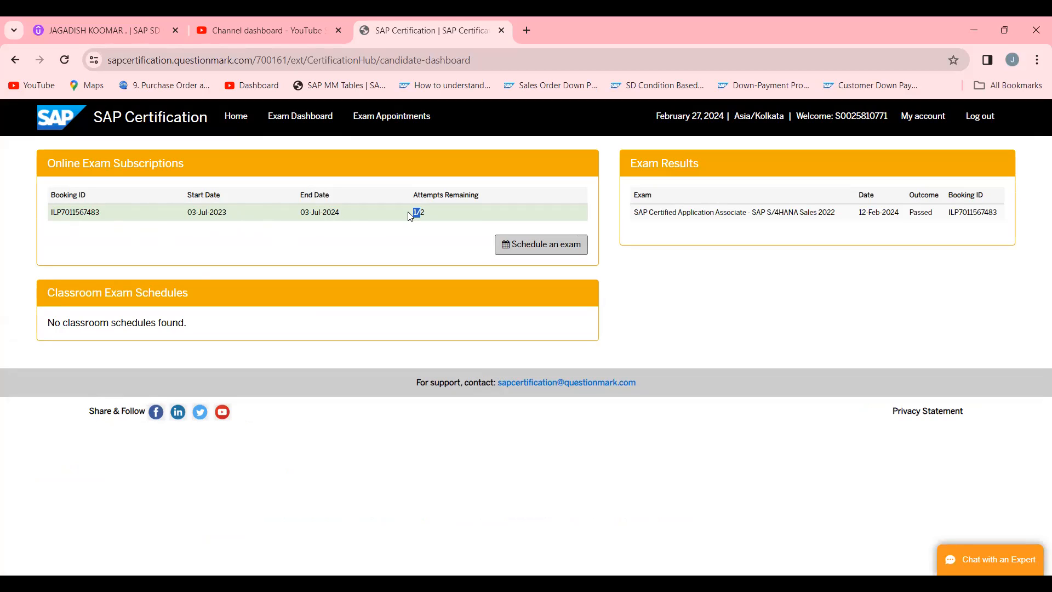
pyautogui.moveTo(418, 221)
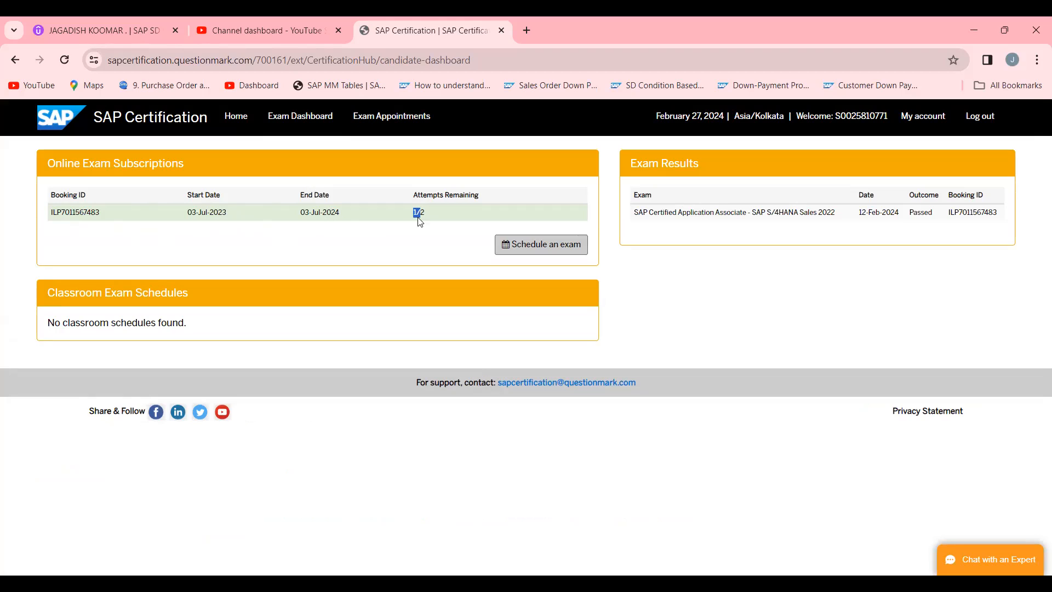
pyautogui.moveTo(655, 211)
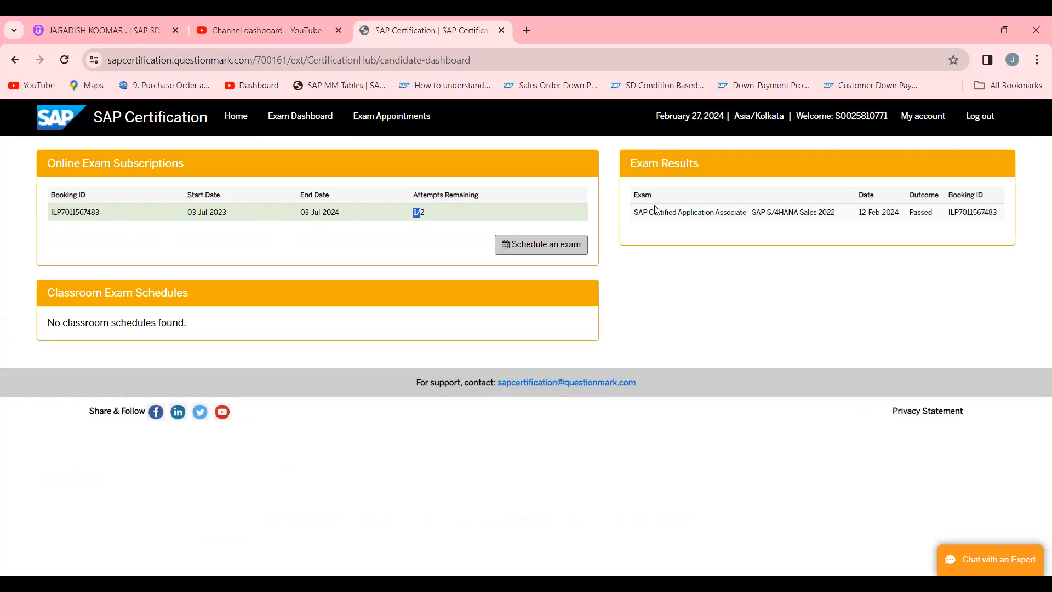
pyautogui.moveTo(803, 226)
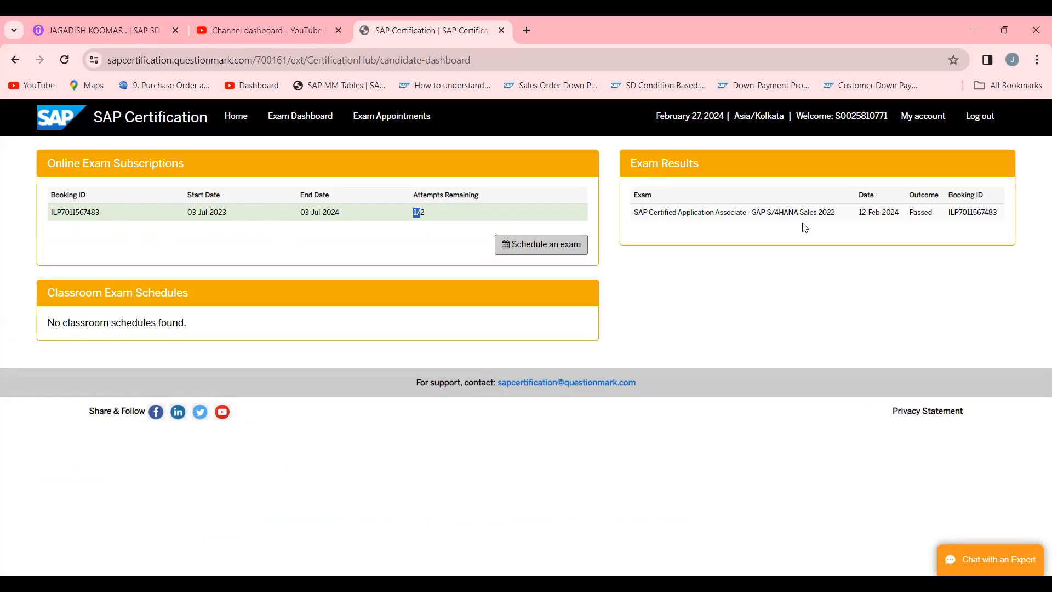
pyautogui.moveTo(714, 175)
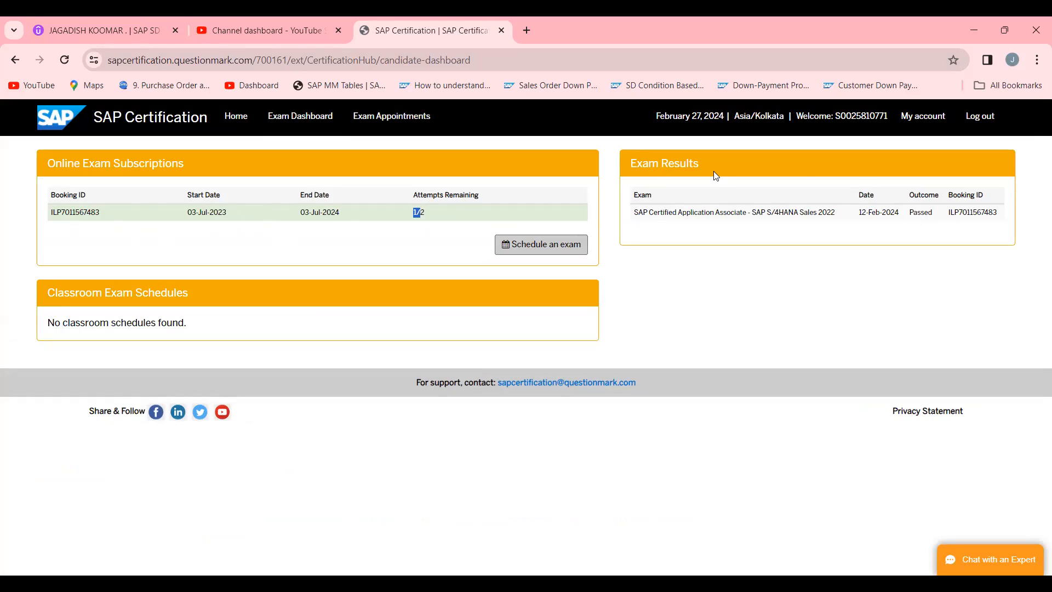
pyautogui.moveTo(385, 245)
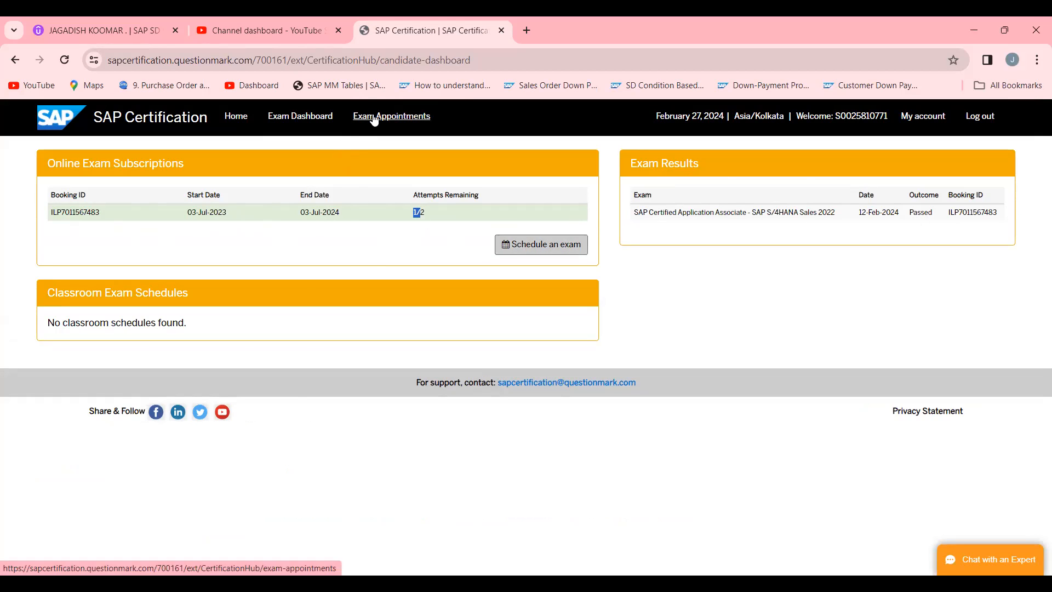
pyautogui.click(391, 116)
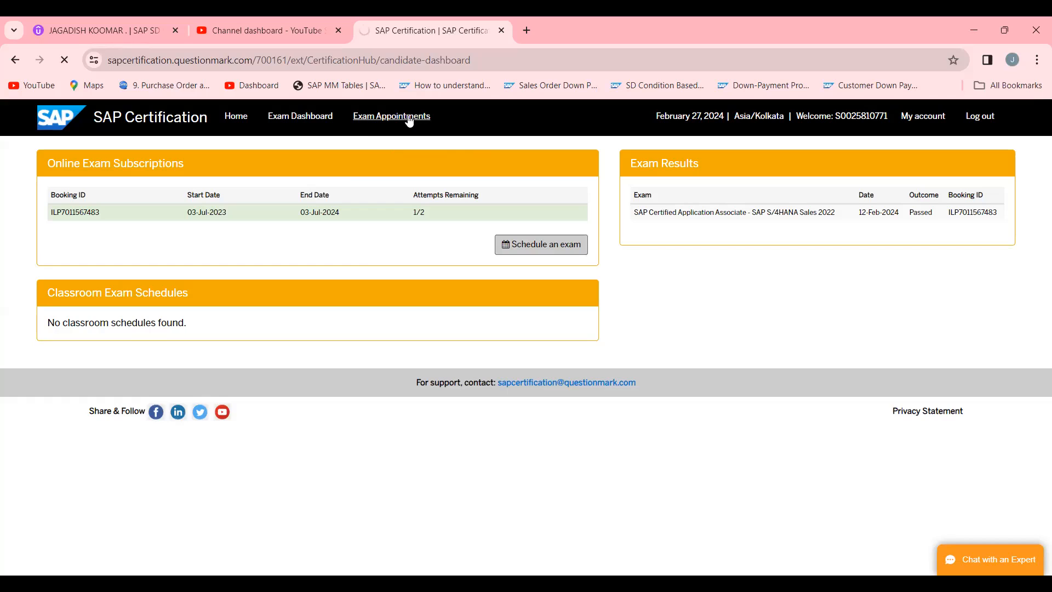
pyautogui.moveTo(349, 175)
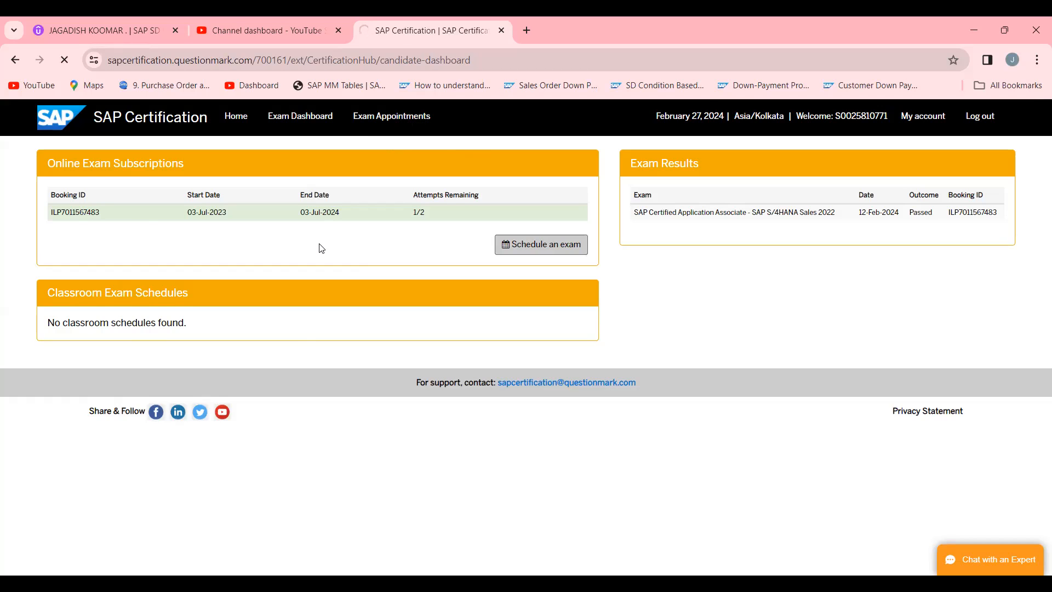
pyautogui.click(390, 115)
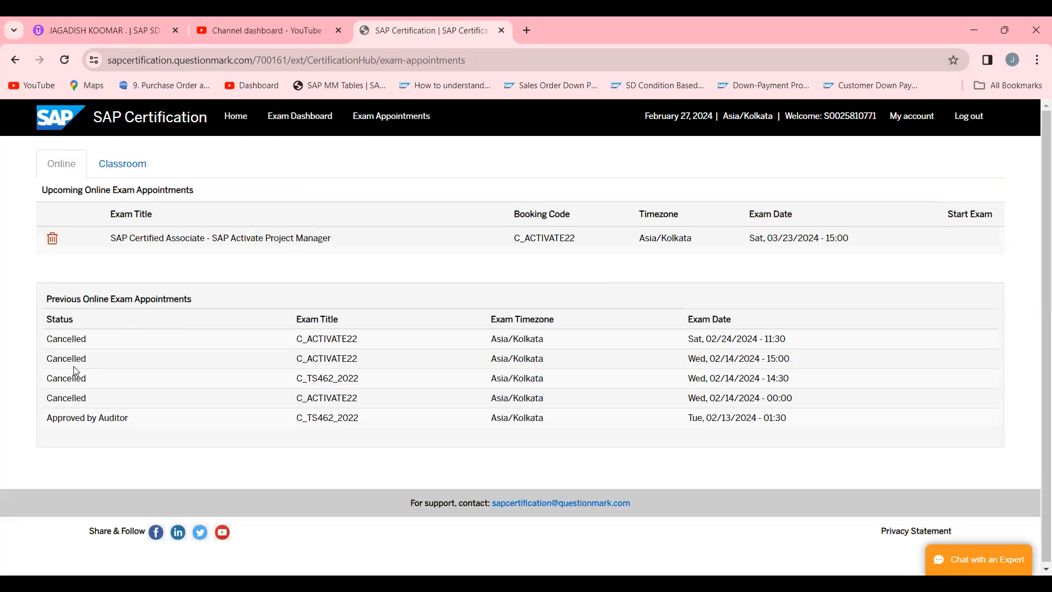
pyautogui.moveTo(97, 401)
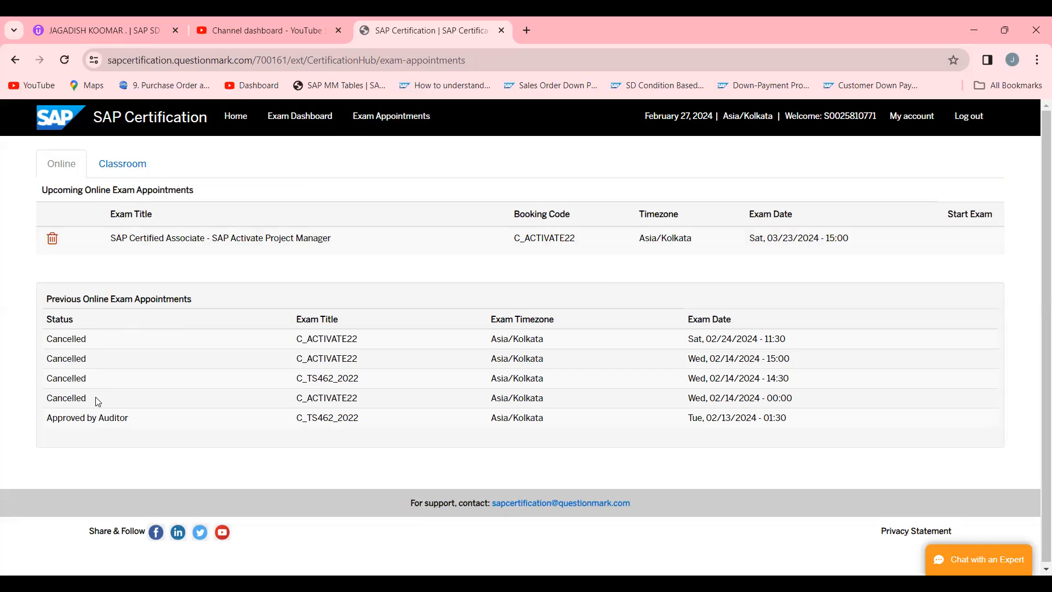
pyautogui.moveTo(260, 406)
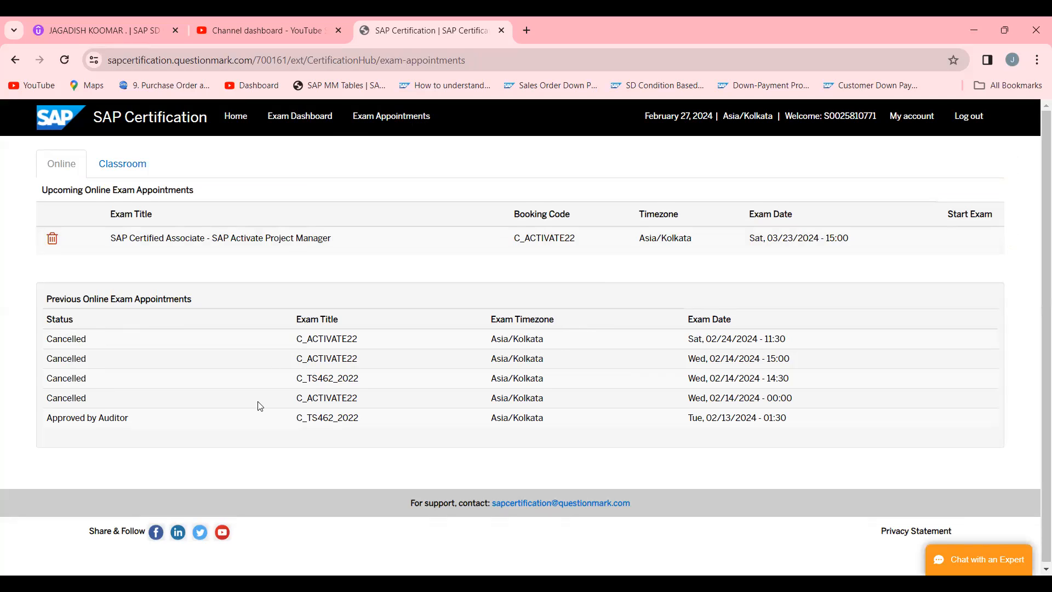
pyautogui.moveTo(85, 338)
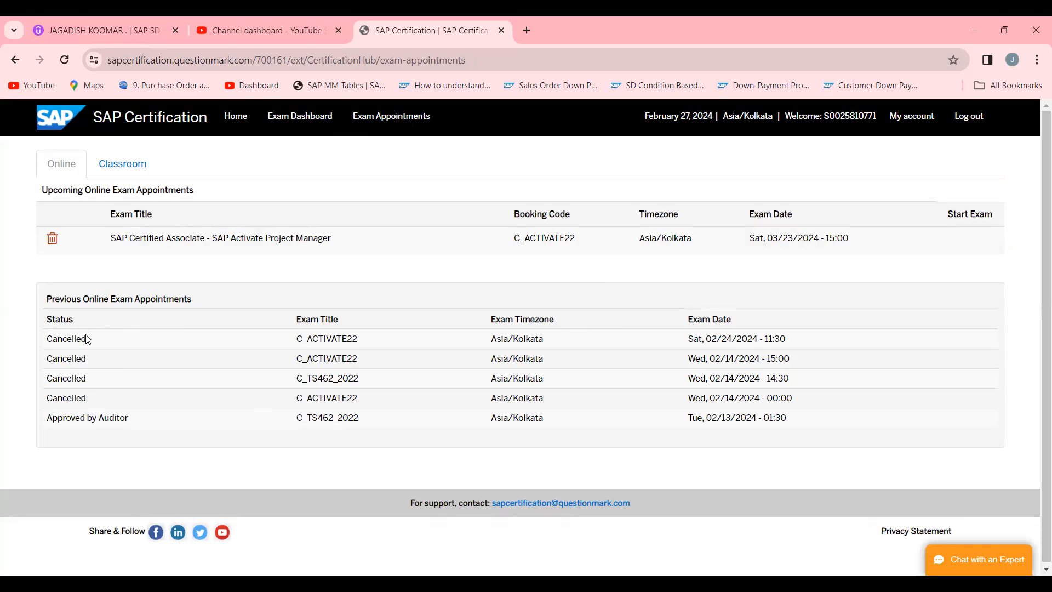
pyautogui.moveTo(225, 262)
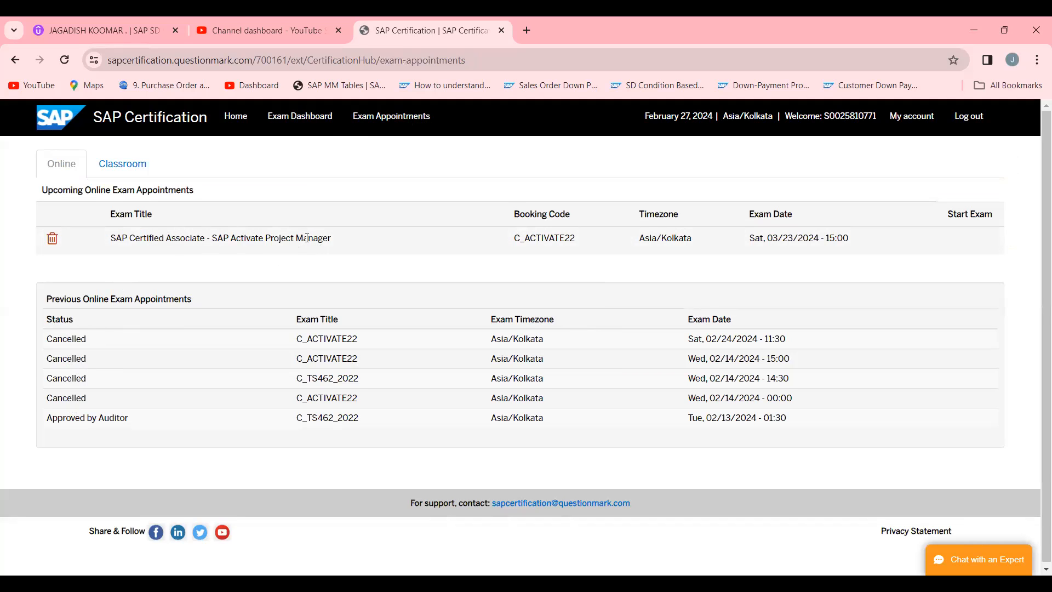
pyautogui.moveTo(582, 263)
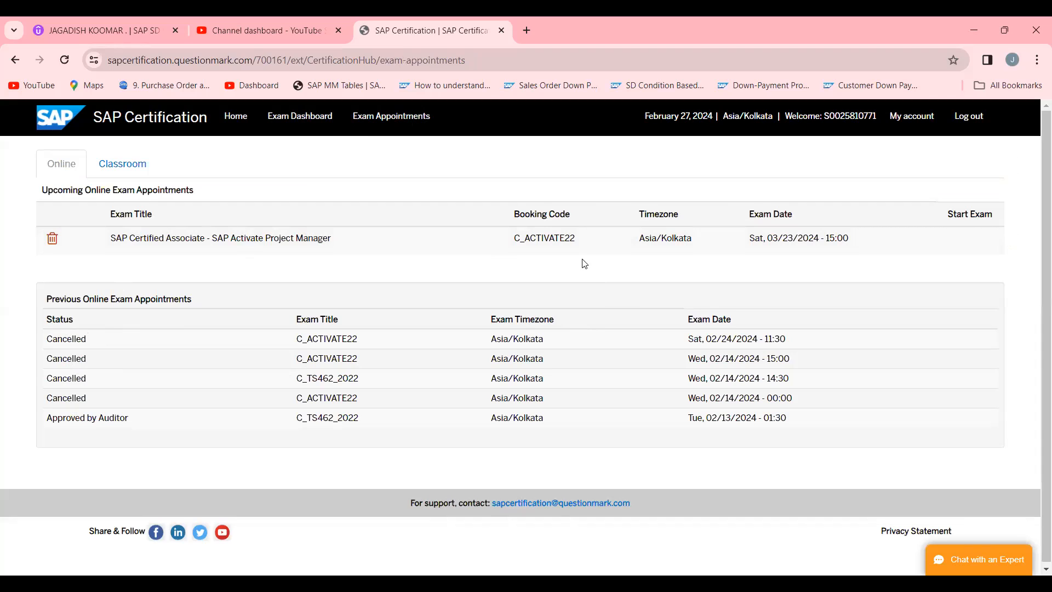
pyautogui.moveTo(836, 252)
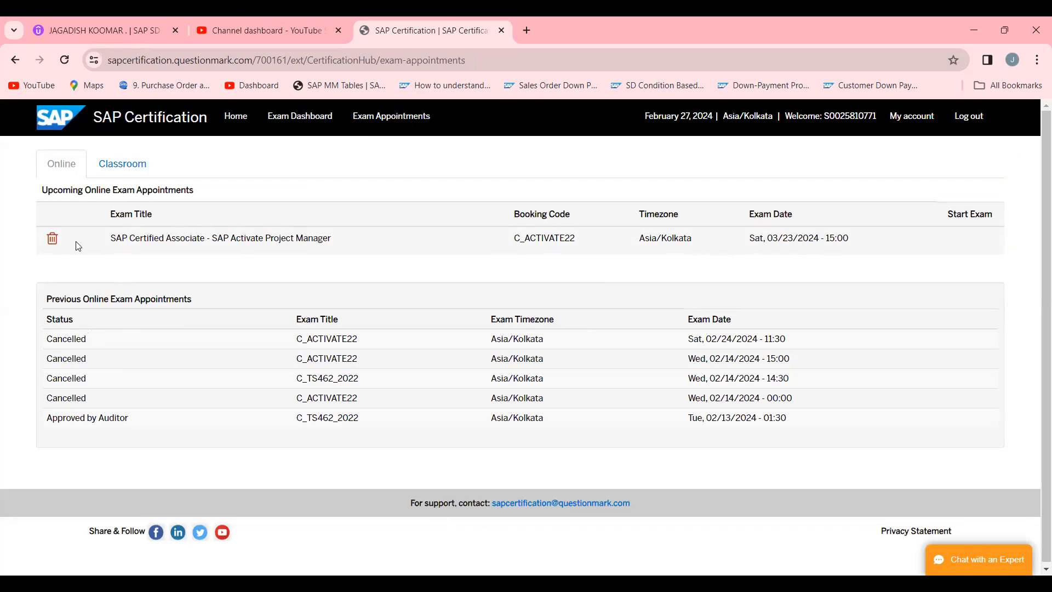
pyautogui.moveTo(53, 238)
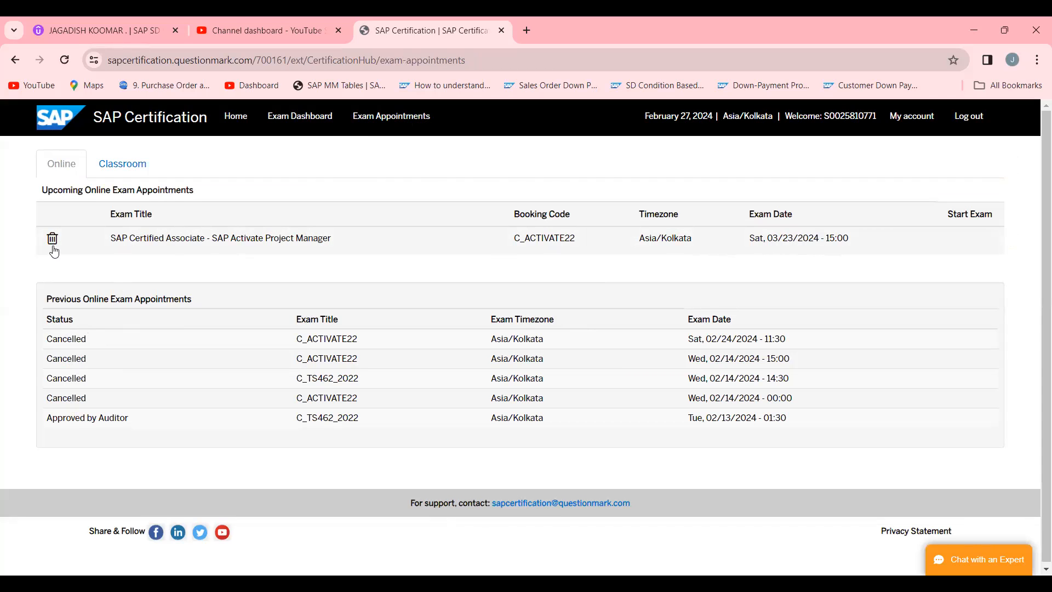
# Cancel the 03/23/2024 SAP Activate Project Manager appointment, confirming with Yes.
pyautogui.click(53, 238)
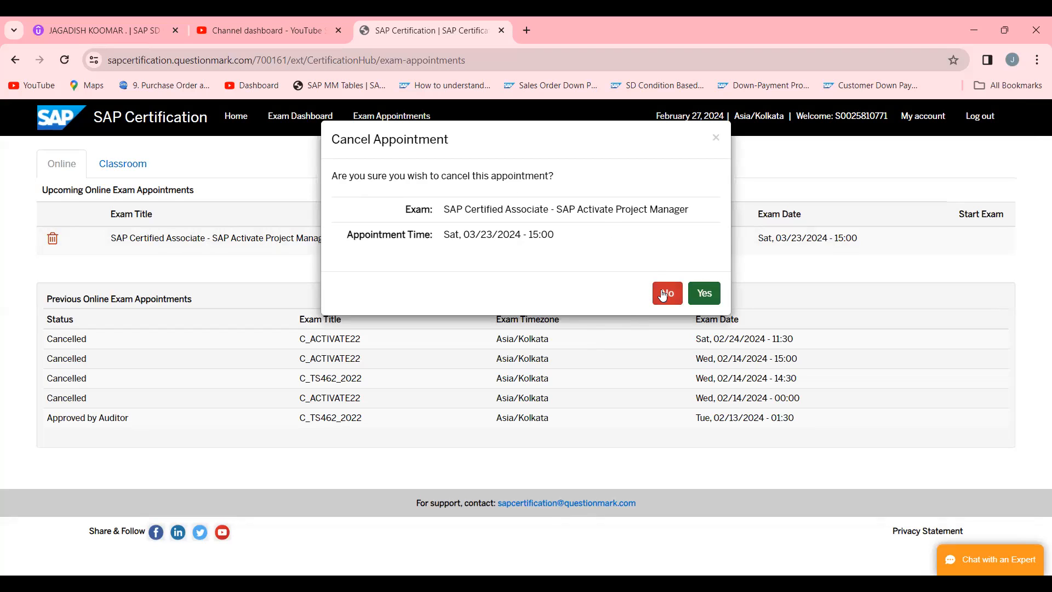
pyautogui.moveTo(704, 299)
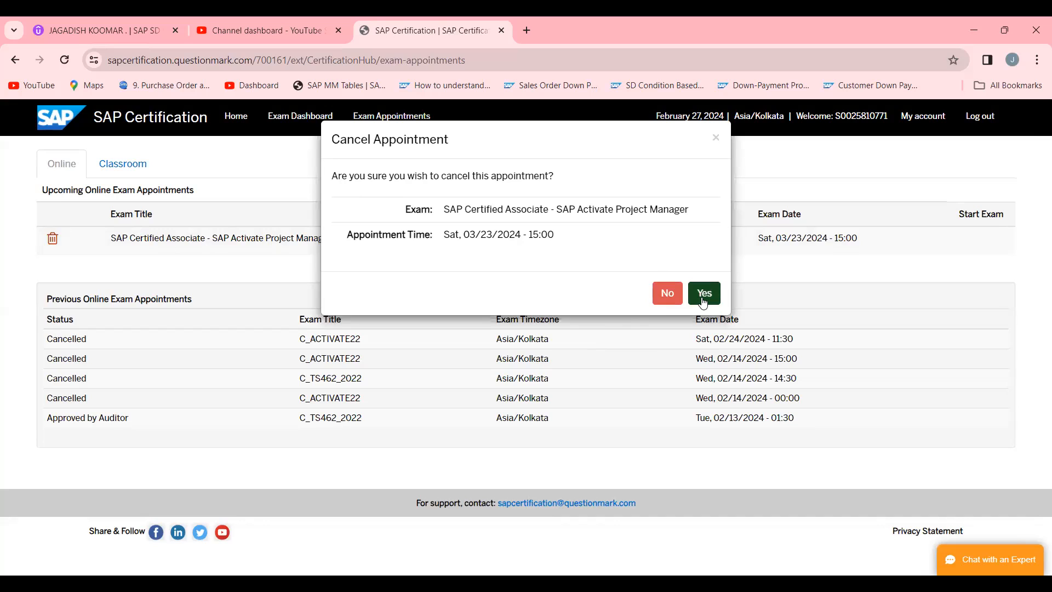
pyautogui.click(703, 293)
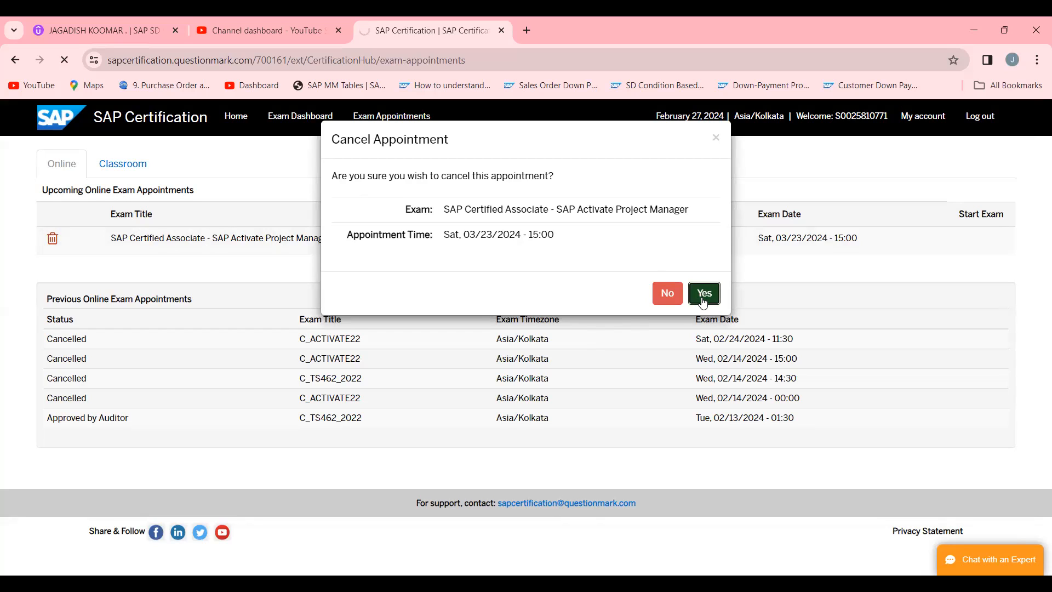
pyautogui.click(703, 293)
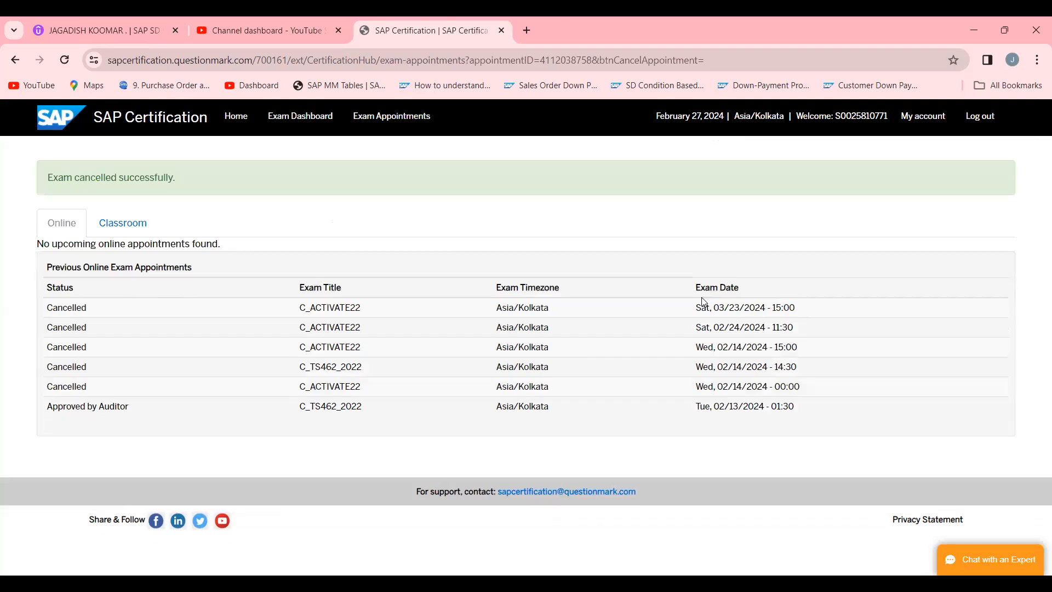
pyautogui.moveTo(290, 160)
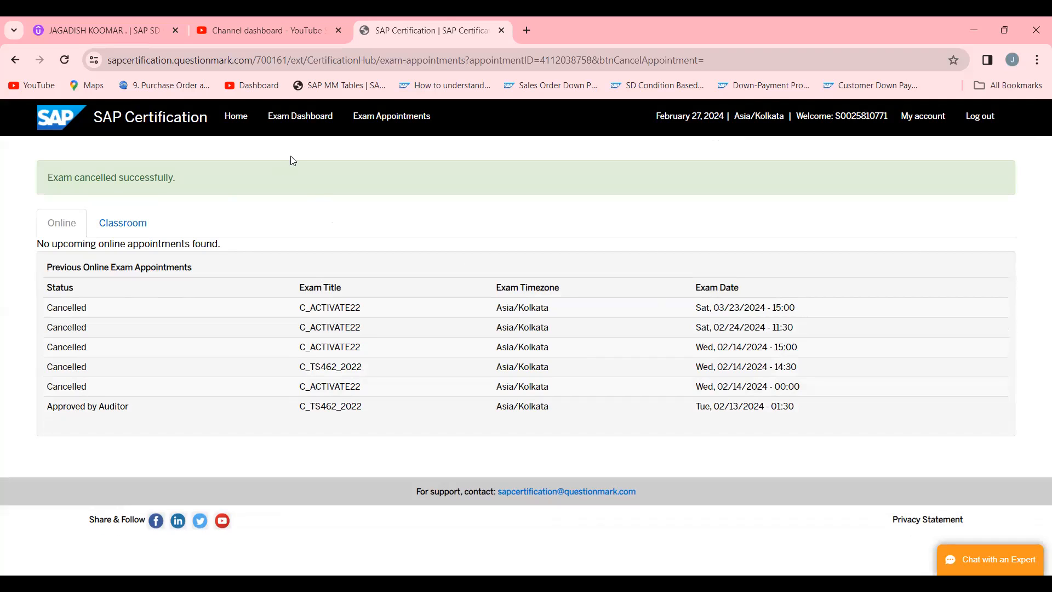
pyautogui.click(300, 115)
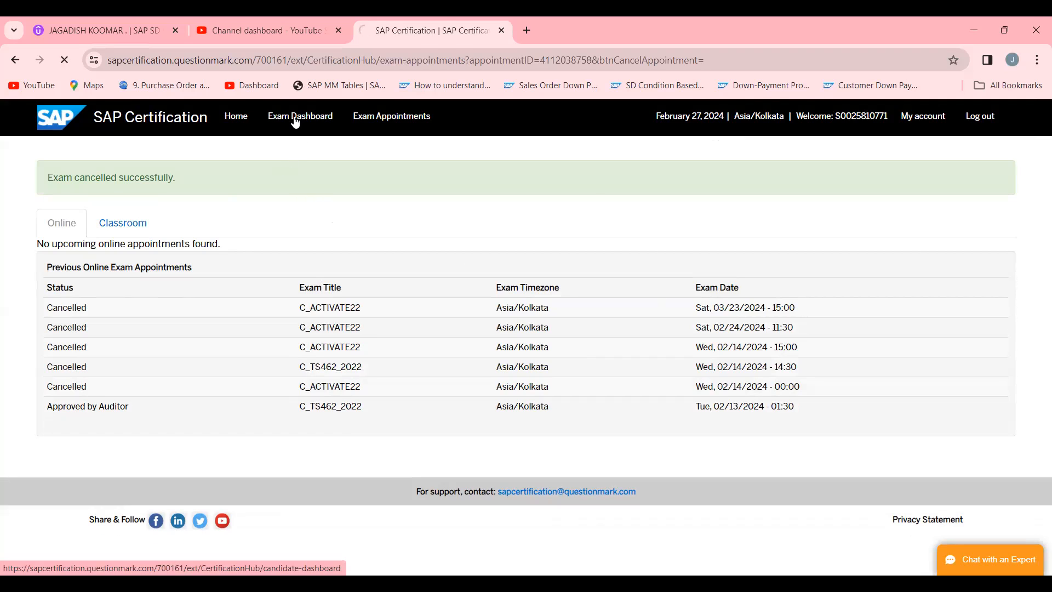
# From the Exam Dashboard, start scheduling a new exam to reach the Exam List.
pyautogui.click(301, 115)
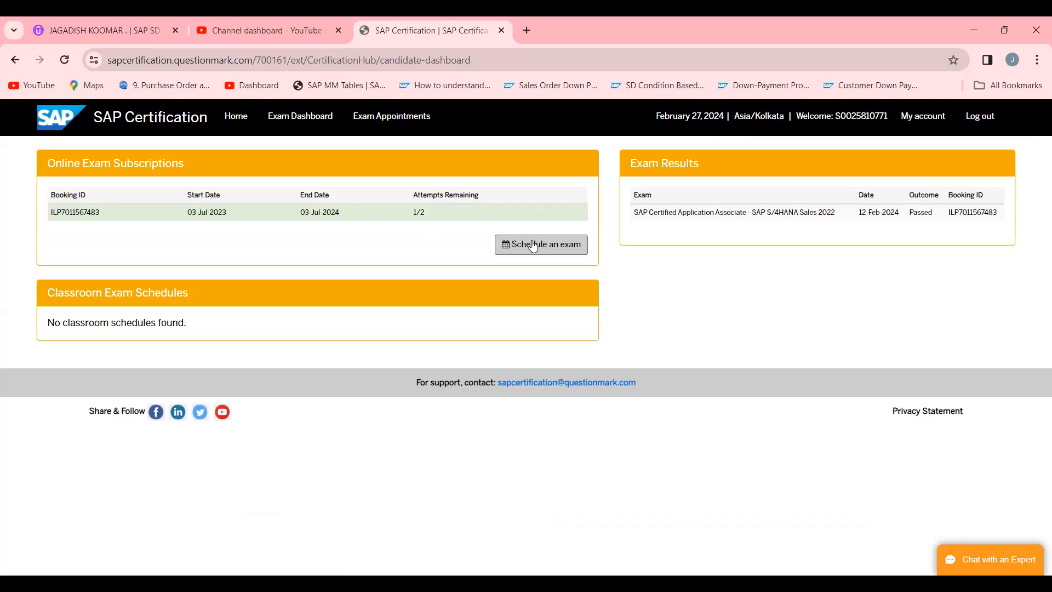
pyautogui.click(540, 245)
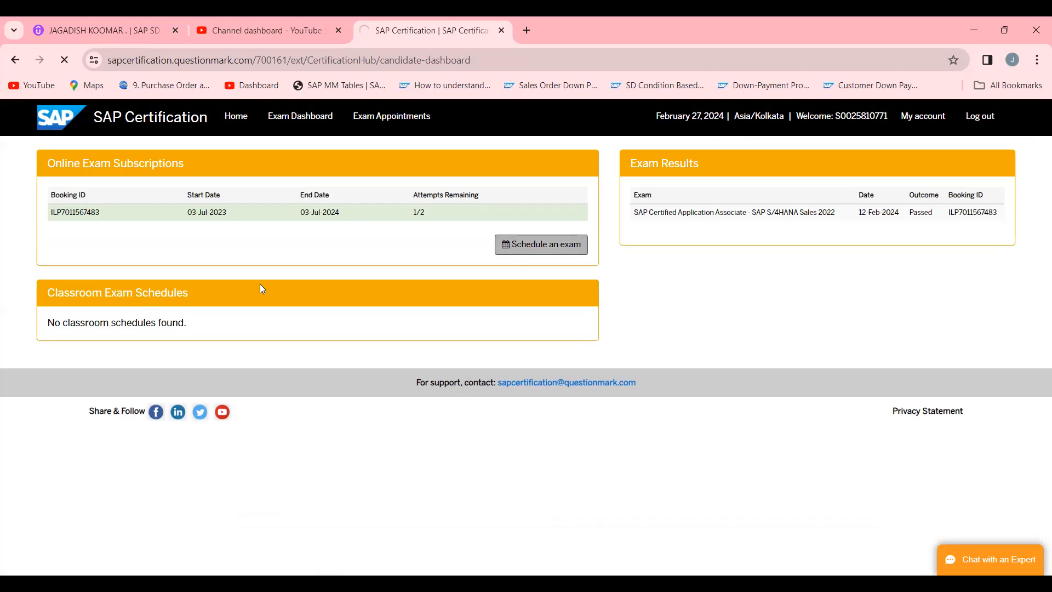
pyautogui.click(541, 244)
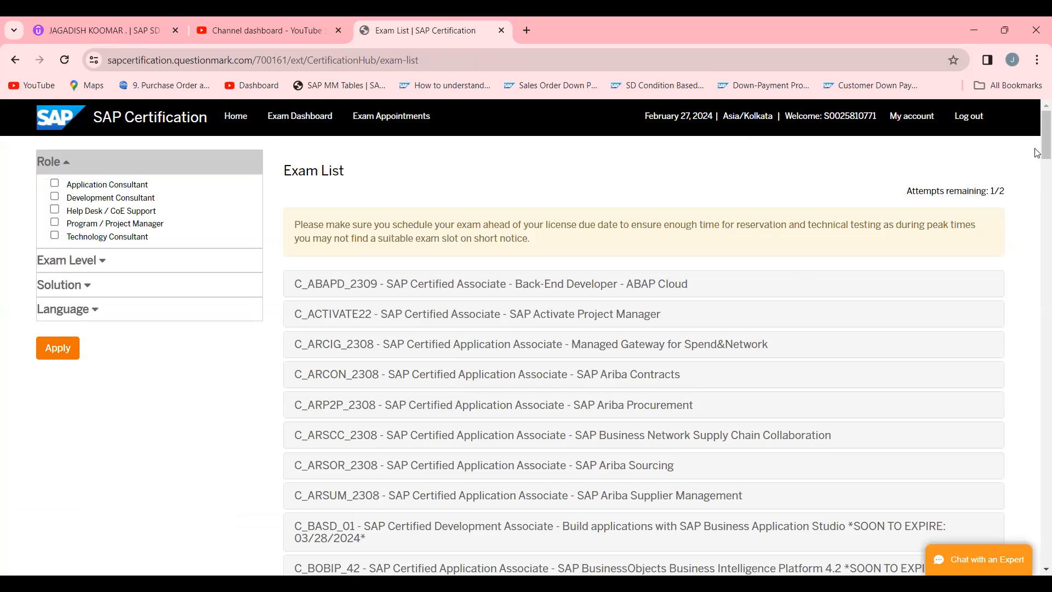
# Start booking a slot for the C_ACTIVATE22 SAP Activate Project Manager exam.
pyautogui.scroll(-3)
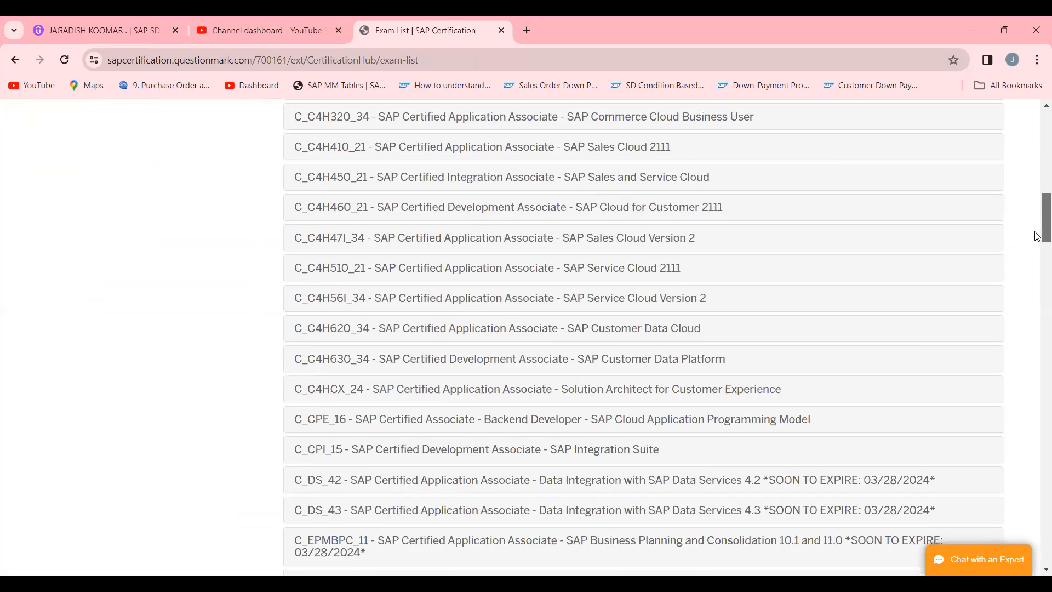
pyautogui.scroll(-3)
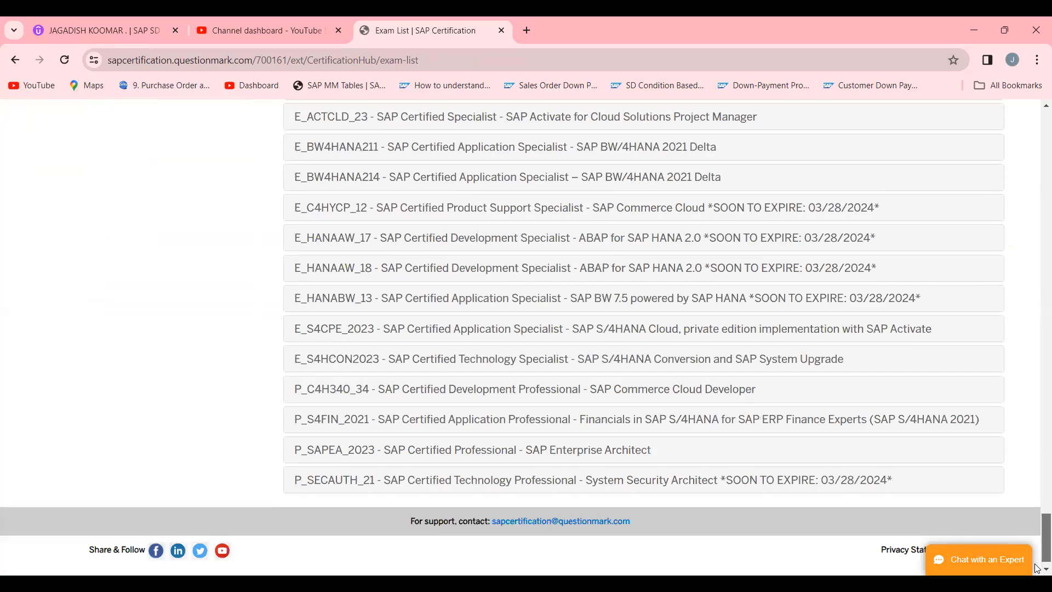
pyautogui.scroll(3)
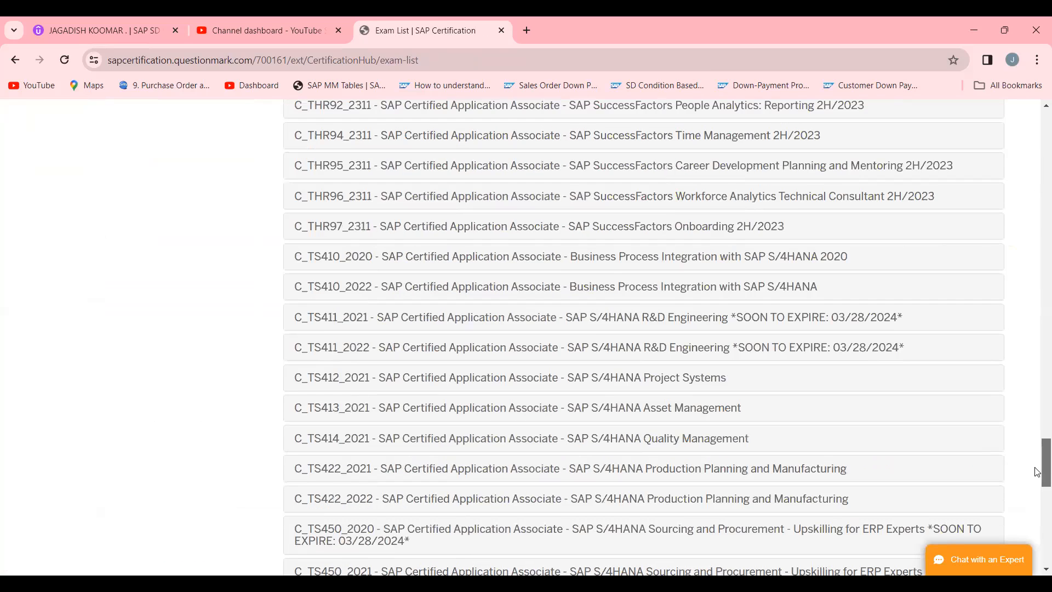
pyautogui.scroll(3)
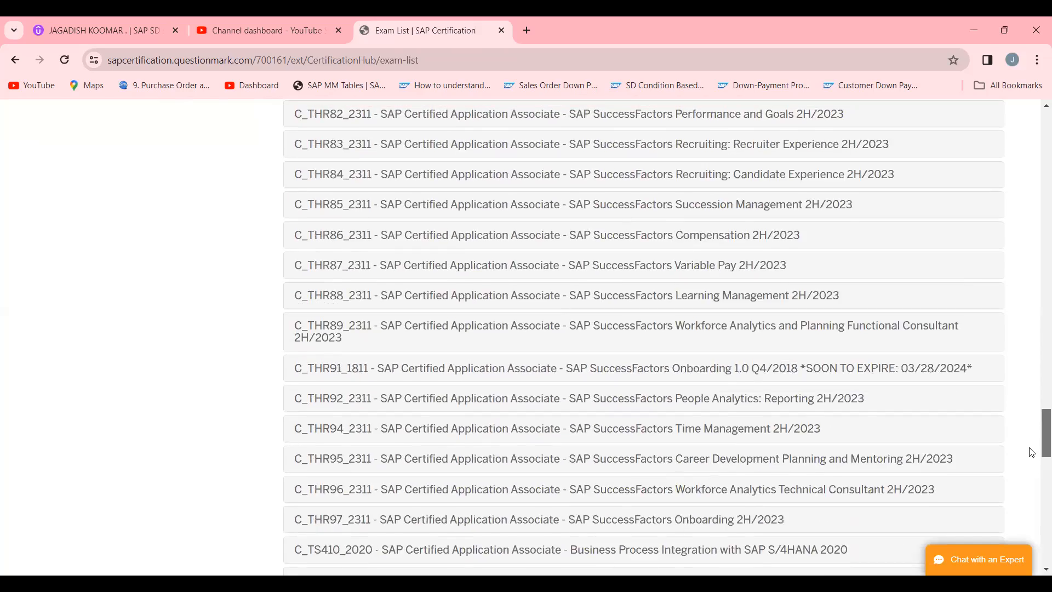
pyautogui.scroll(3)
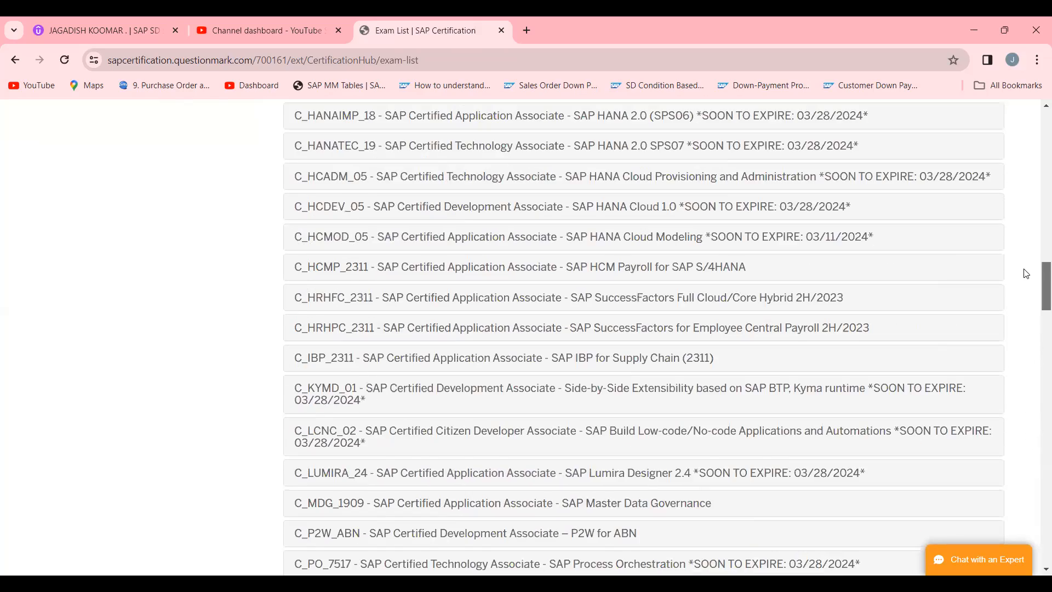
pyautogui.scroll(3)
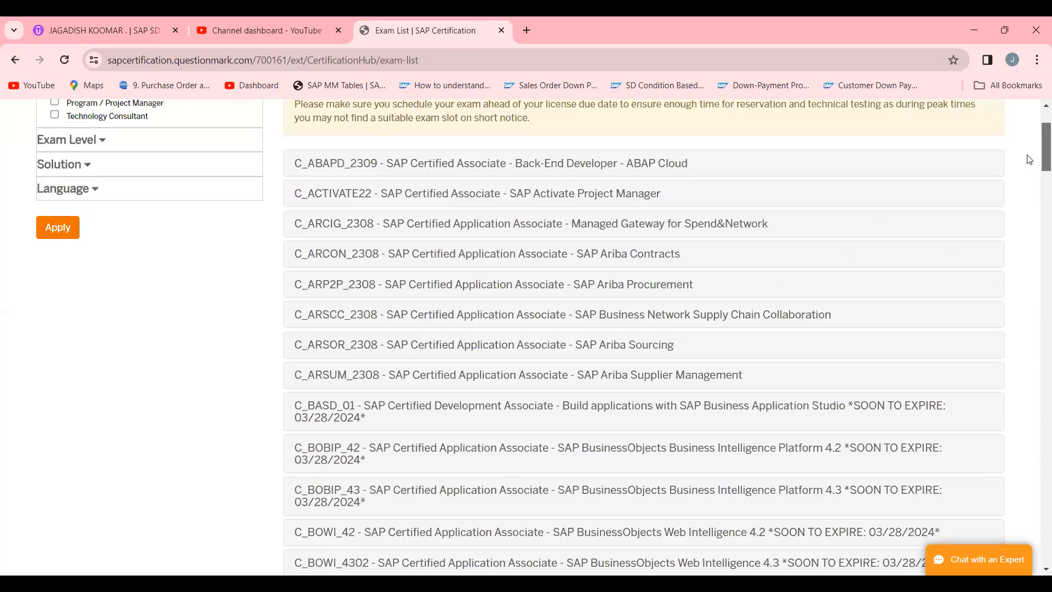
pyautogui.moveTo(1029, 166)
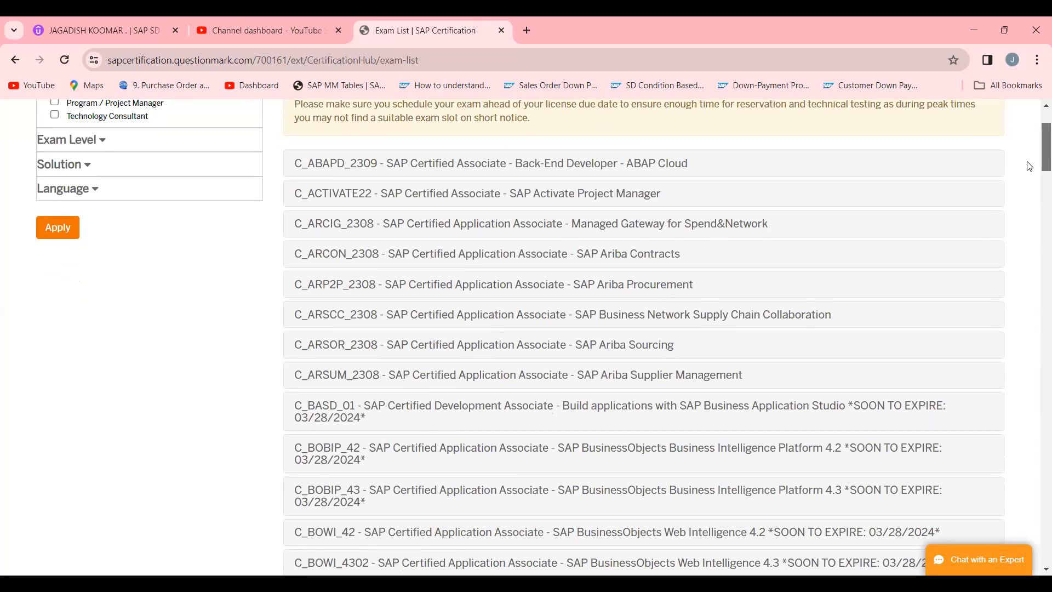
pyautogui.moveTo(419, 199)
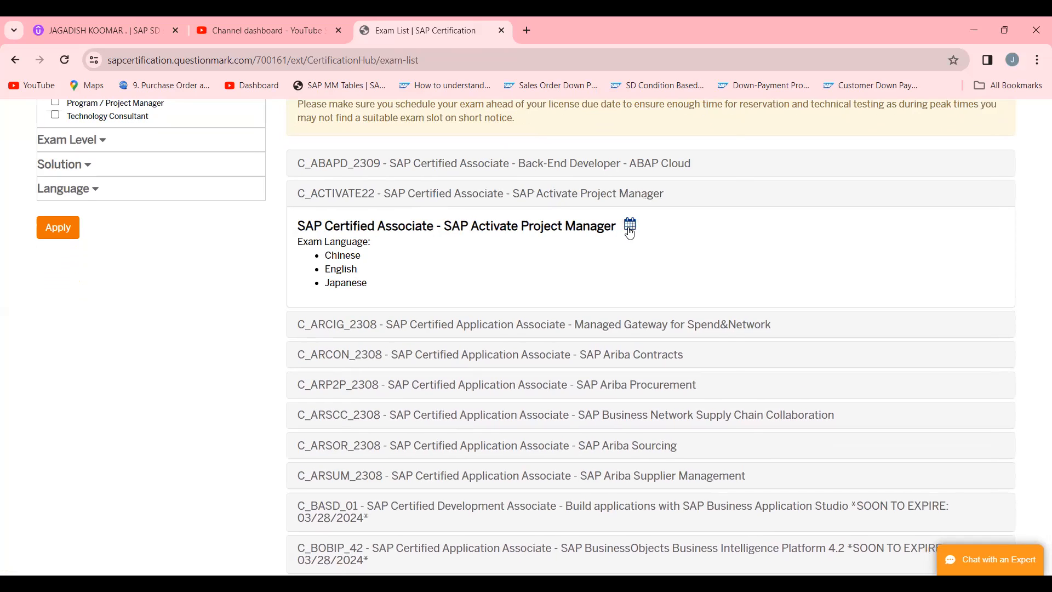
pyautogui.click(629, 228)
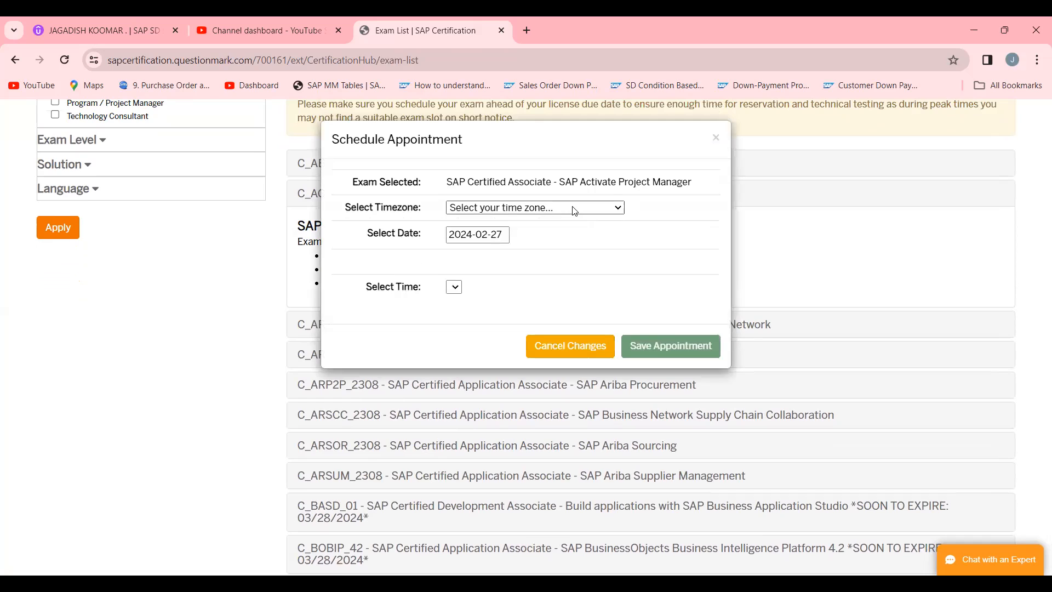
# Browse the Schedule Appointment timezone list toward Asia/Kolkata after saving fails without one.
pyautogui.click(669, 345)
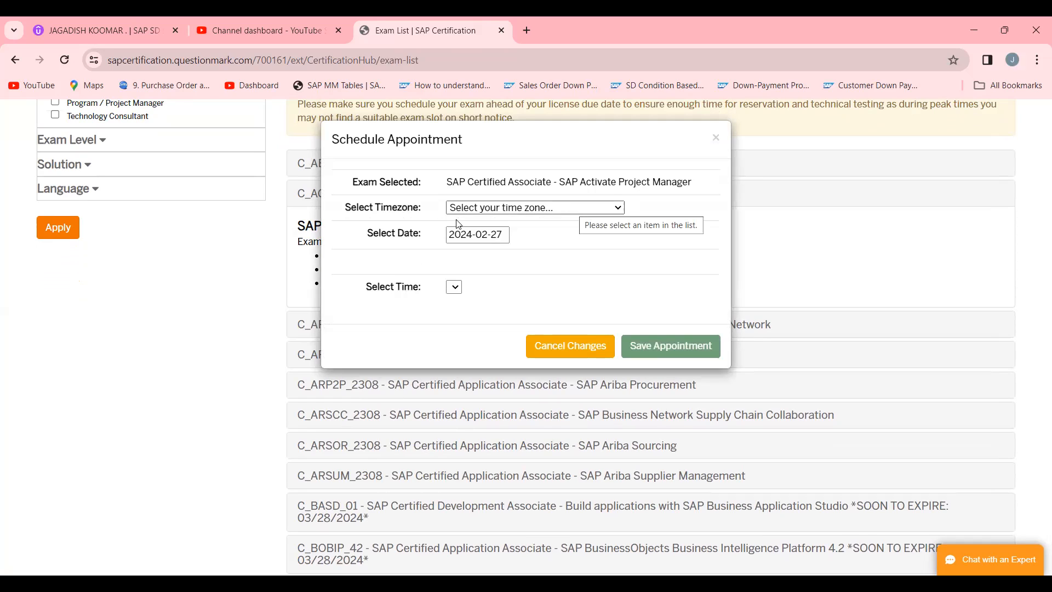
pyautogui.moveTo(543, 208)
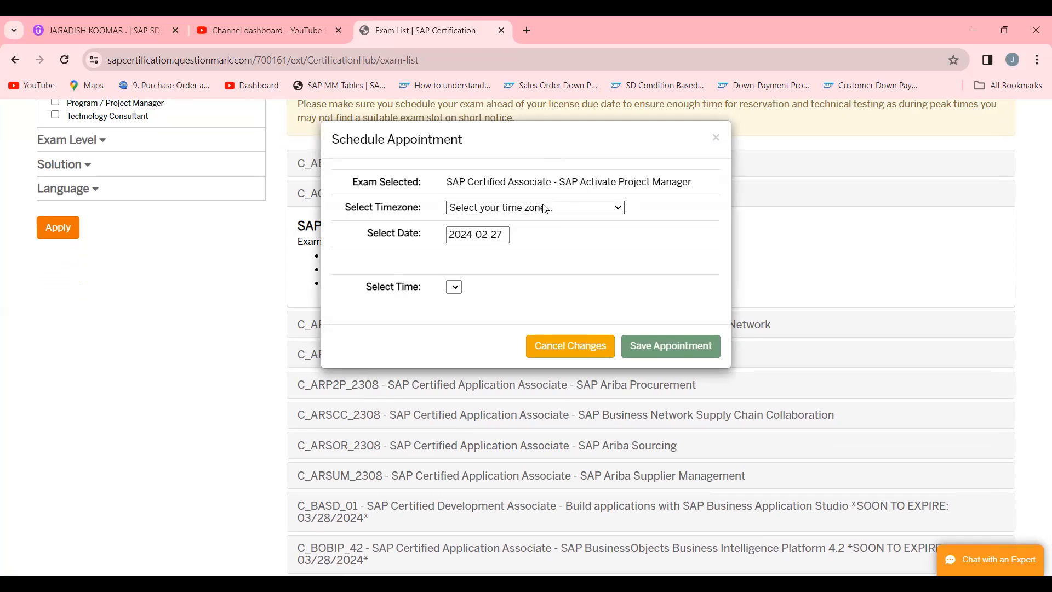
pyautogui.click(533, 207)
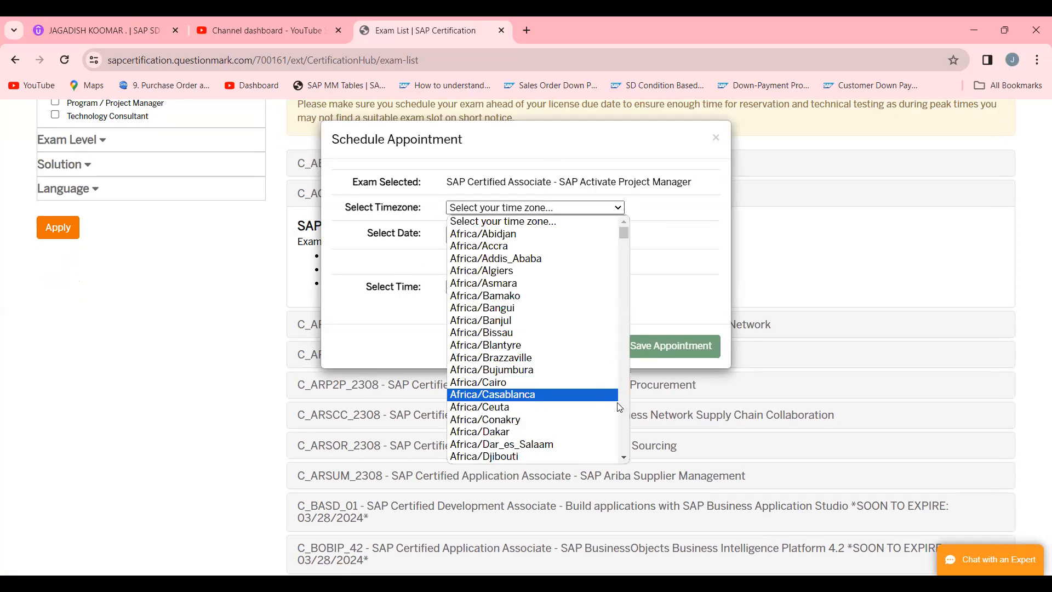
pyautogui.scroll(-3)
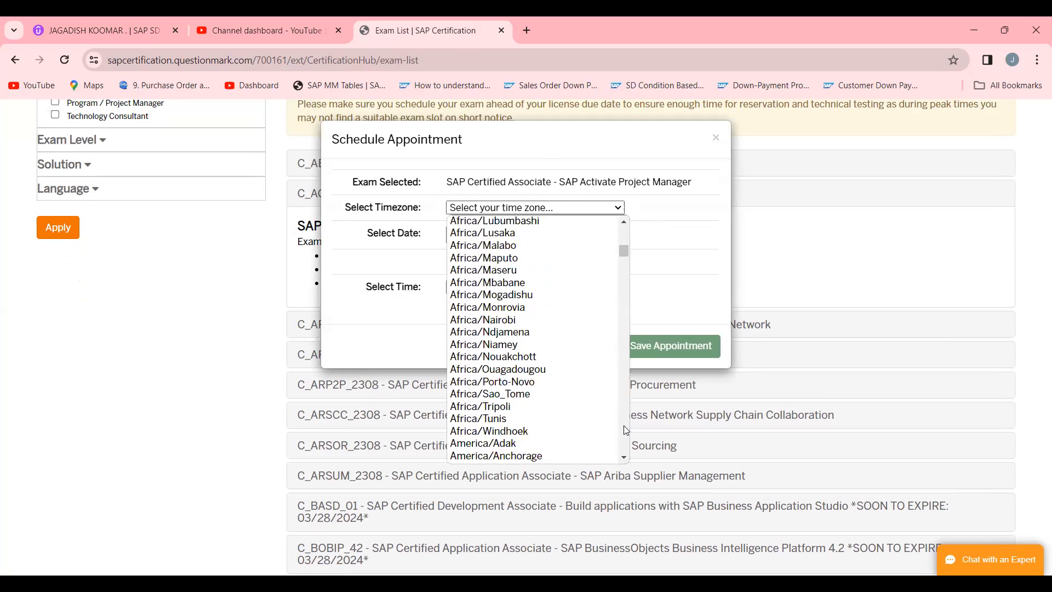
pyautogui.scroll(-3)
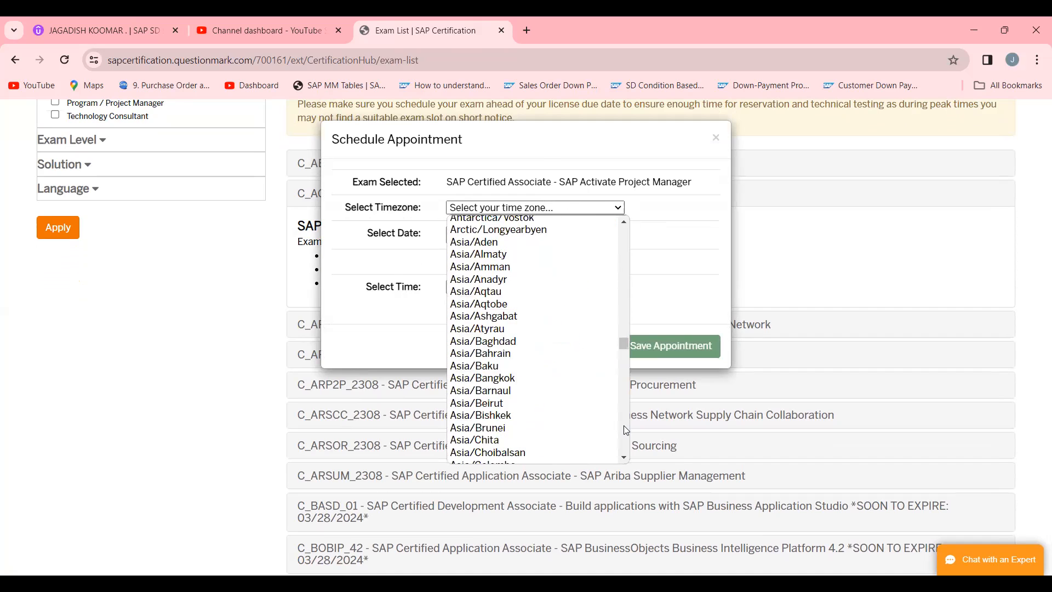
pyautogui.scroll(-3)
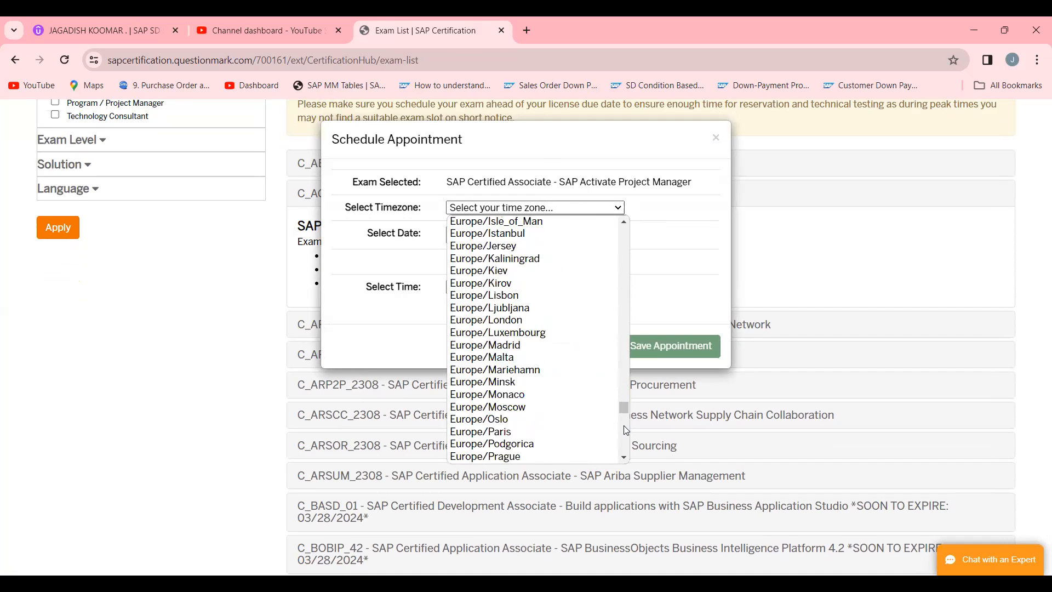
pyautogui.scroll(3)
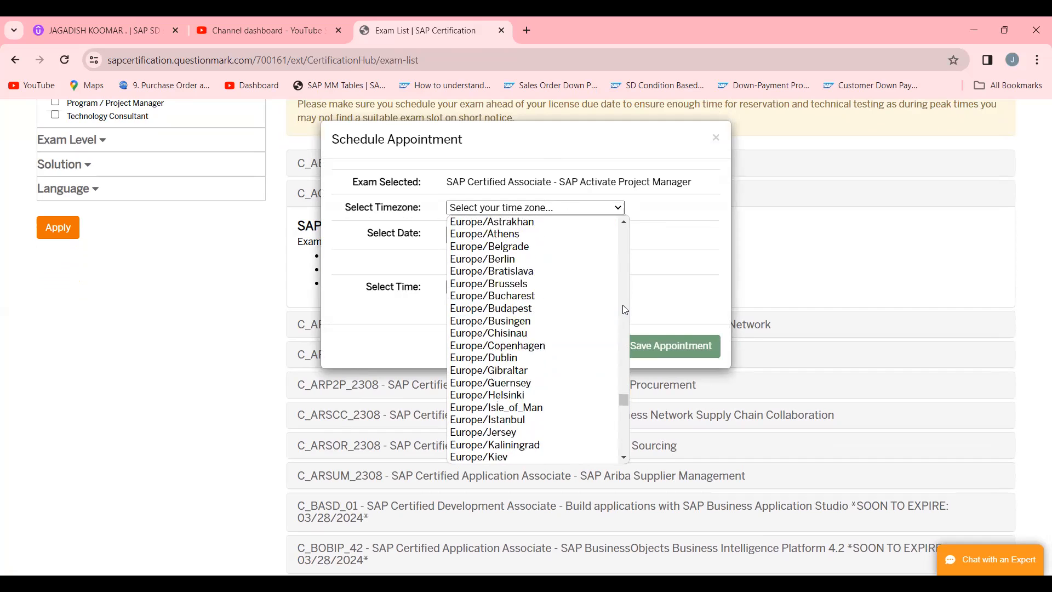
pyautogui.scroll(3)
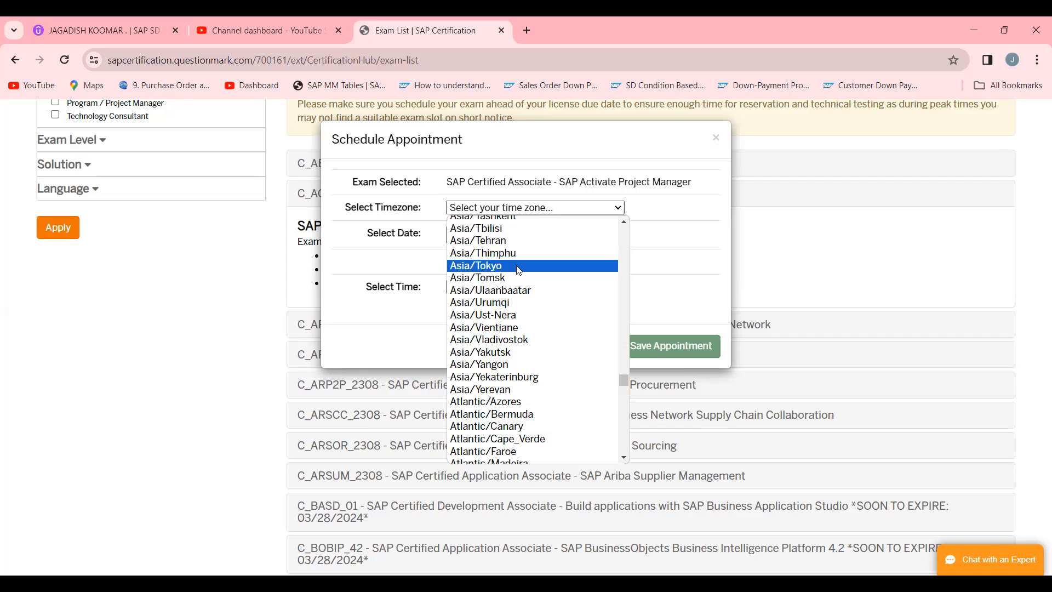
pyautogui.scroll(-3)
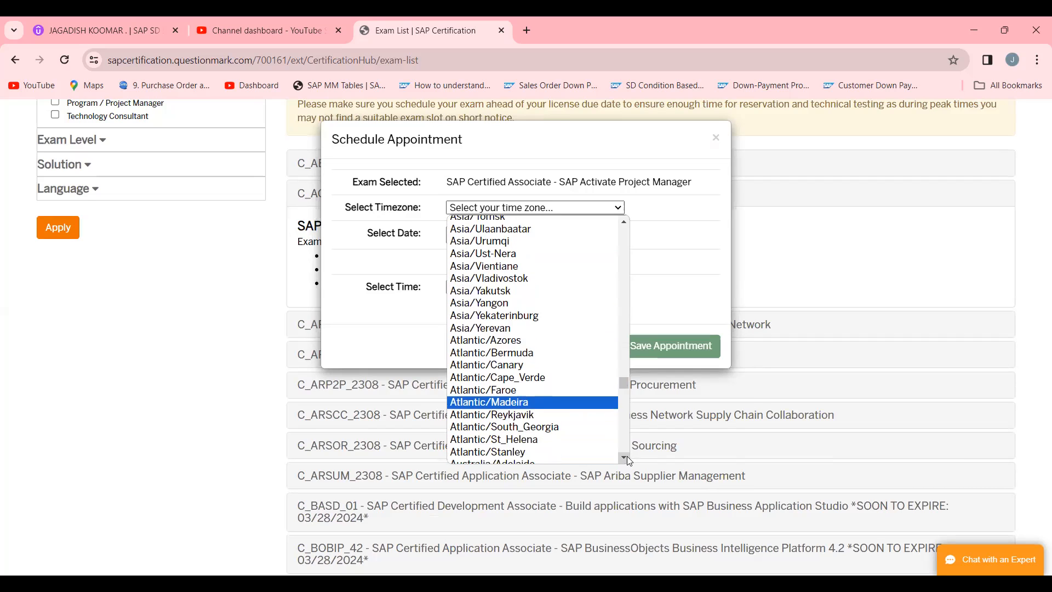
pyautogui.moveTo(595, 229)
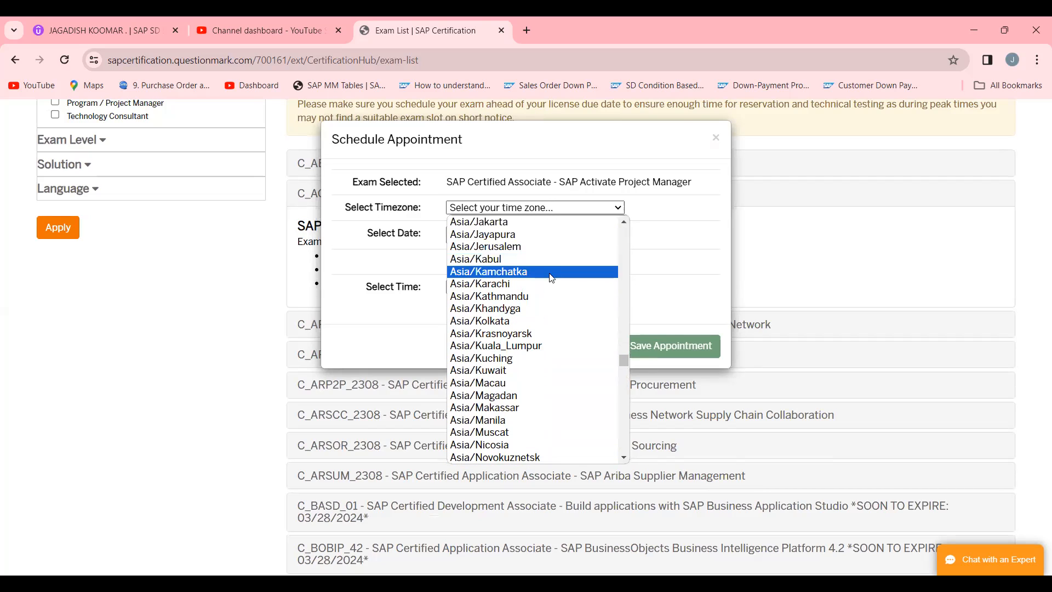
pyautogui.moveTo(537, 277)
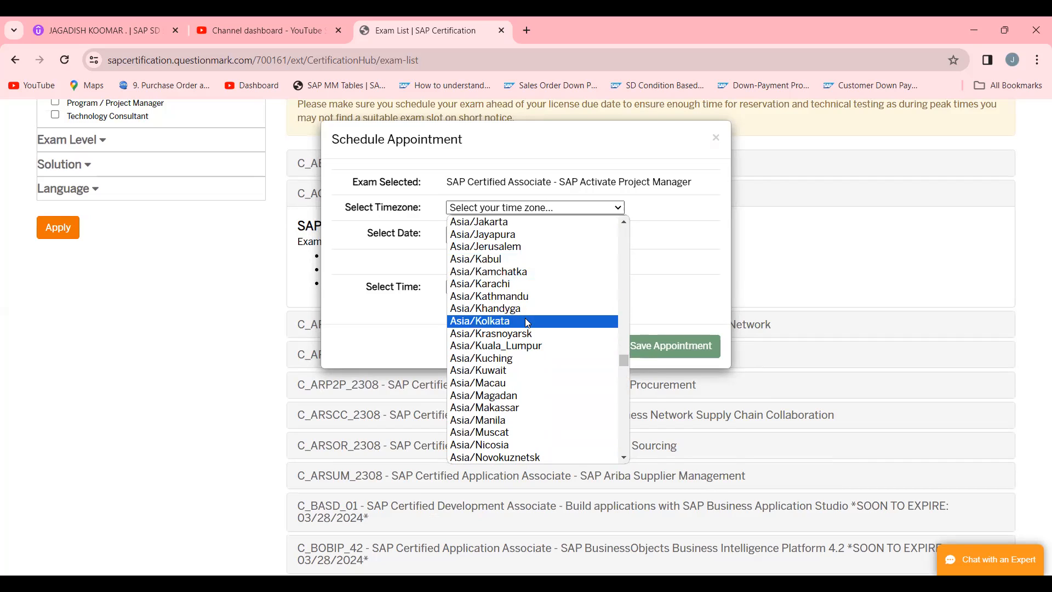
# Choose Asia/Kolkata timezone and 25 April 2024 as the exam date.
pyautogui.click(479, 320)
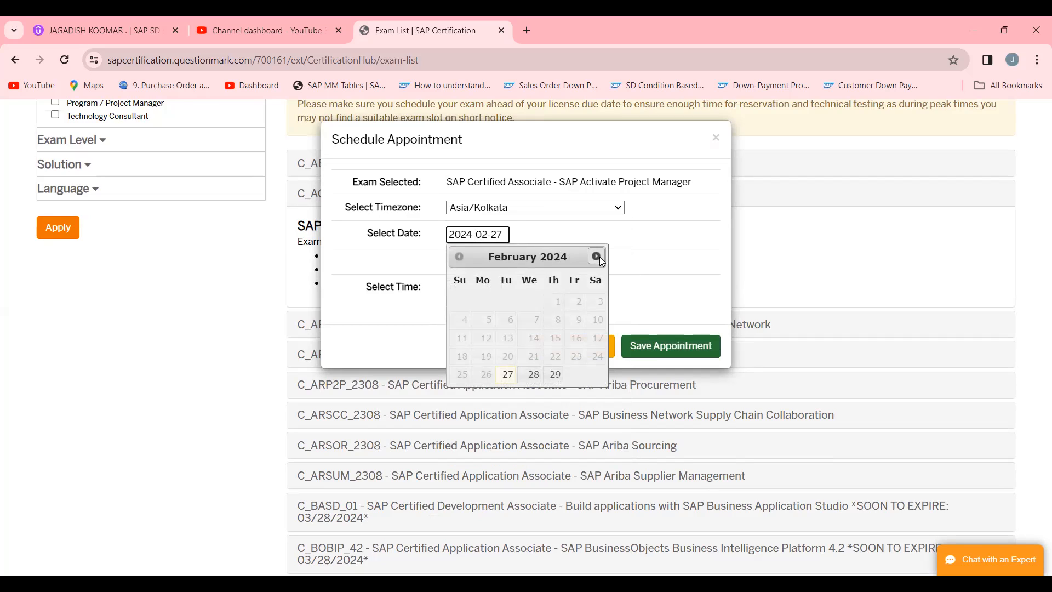
pyautogui.click(596, 256)
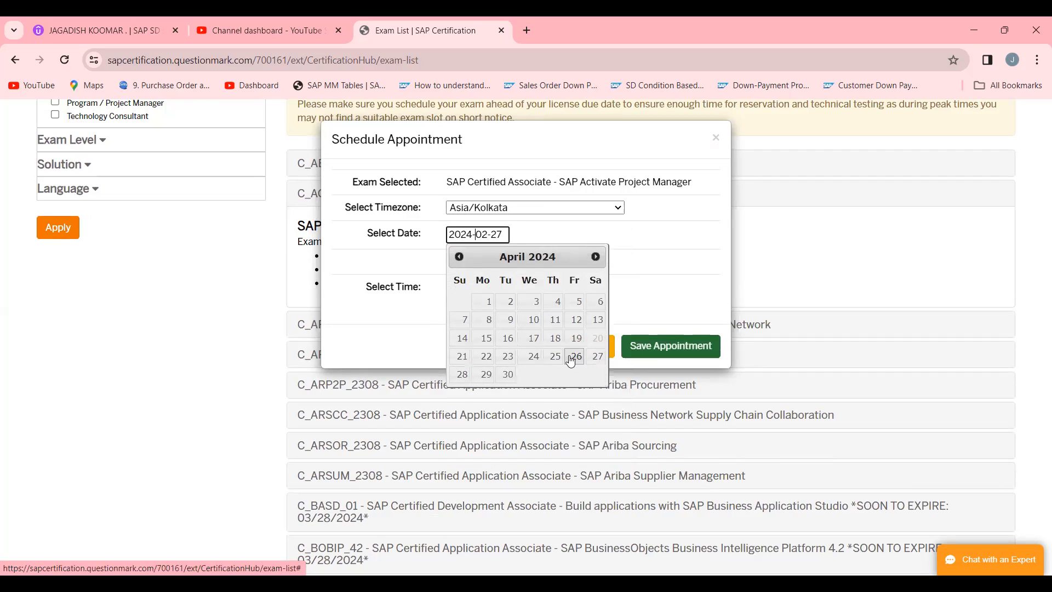
pyautogui.moveTo(554, 356)
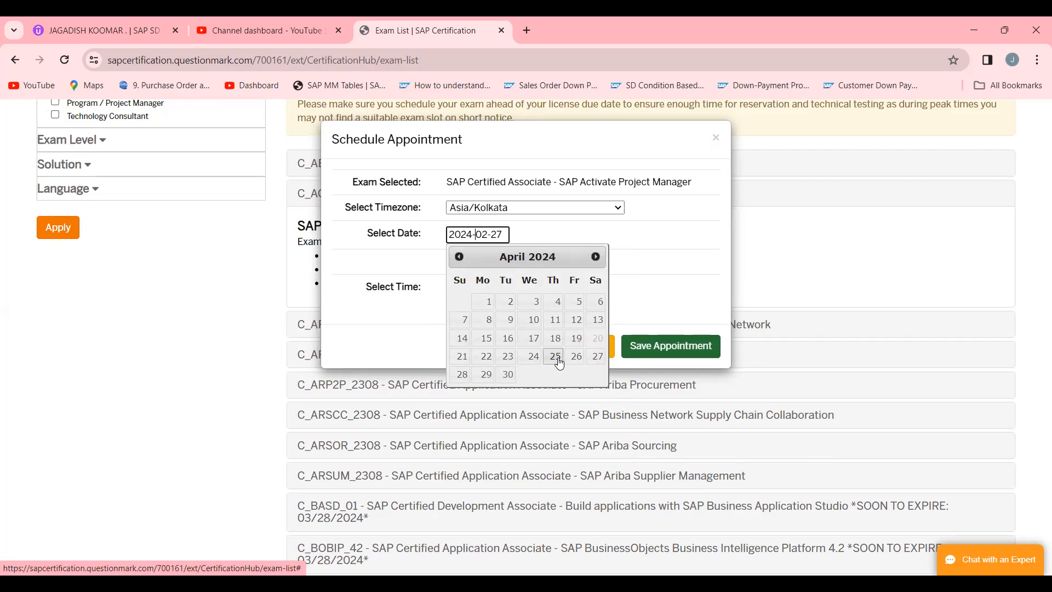
pyautogui.click(553, 357)
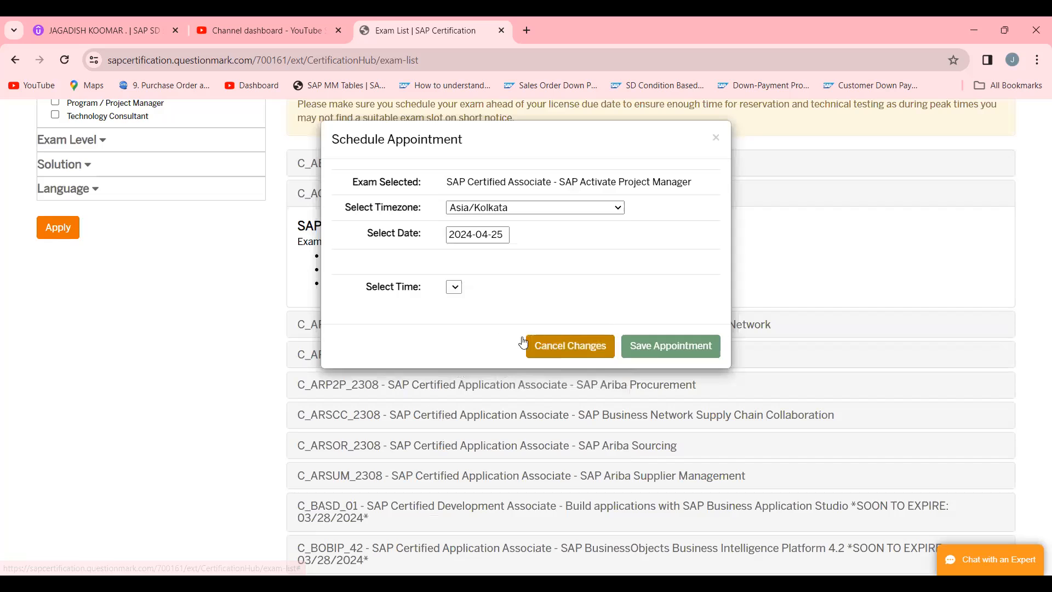
# Browse the start-time list and initially land on 02:30 PM instead of 03:00 PM.
pyautogui.click(475, 286)
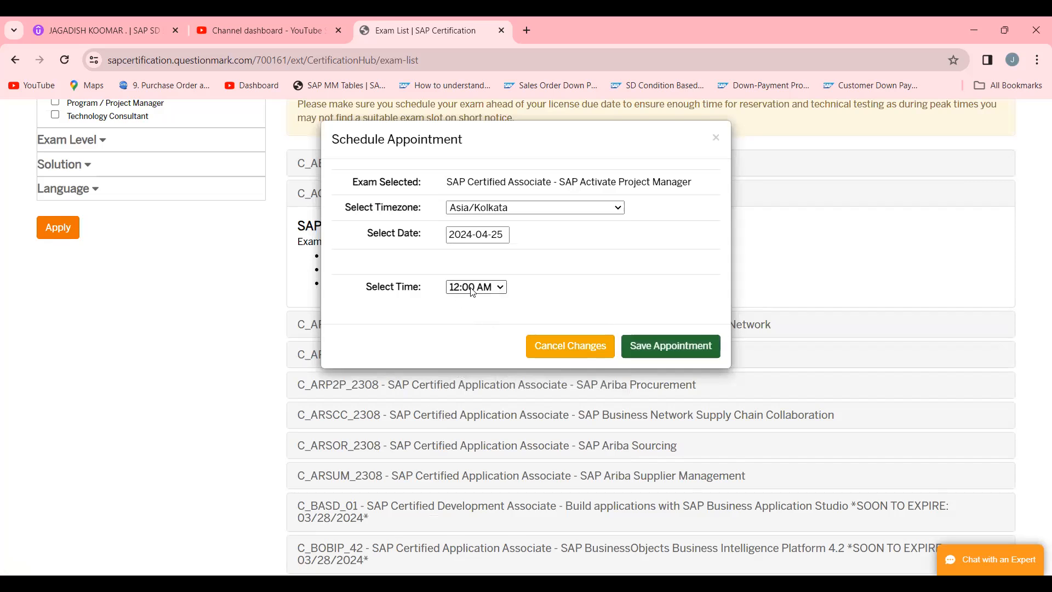
pyautogui.click(475, 286)
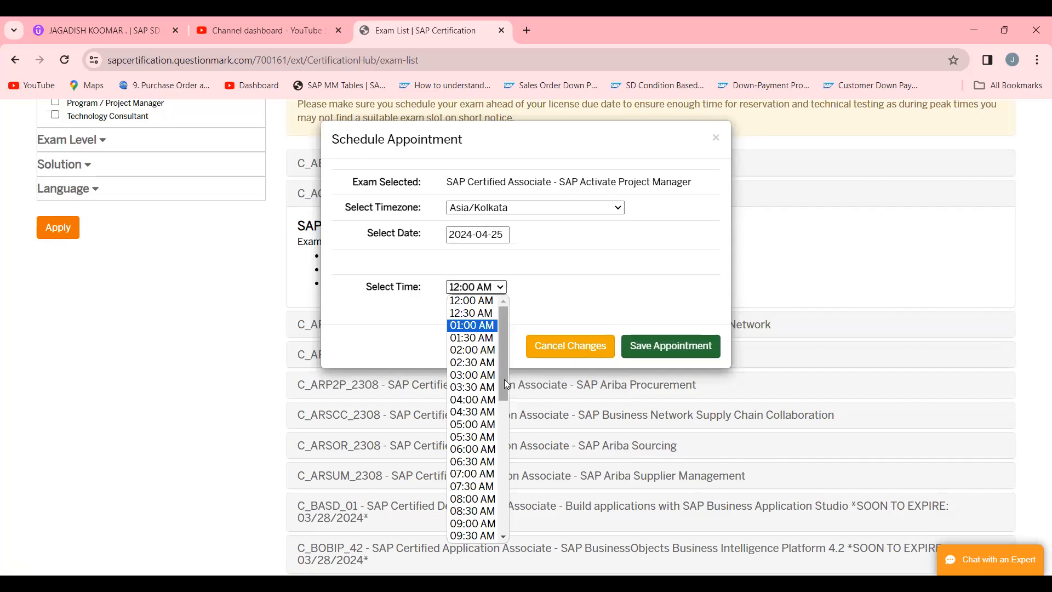
pyautogui.scroll(-3)
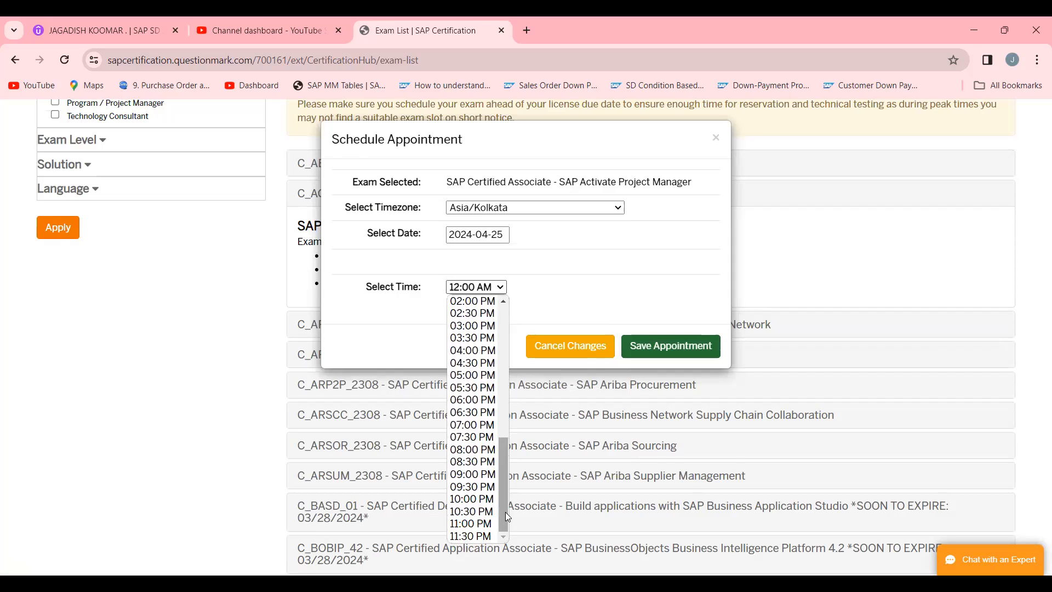
pyautogui.scroll(3)
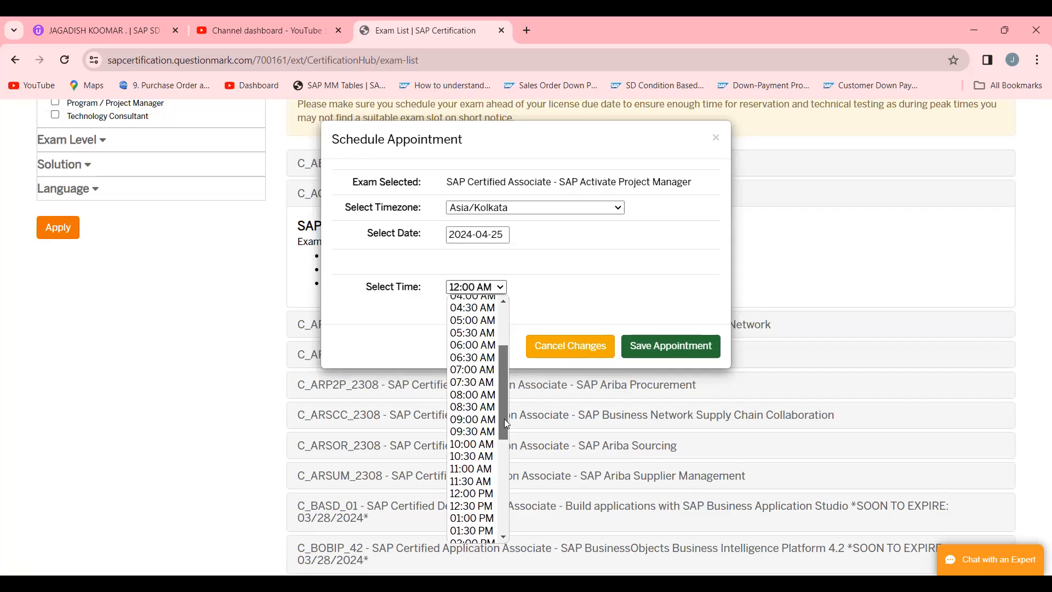
pyautogui.scroll(3)
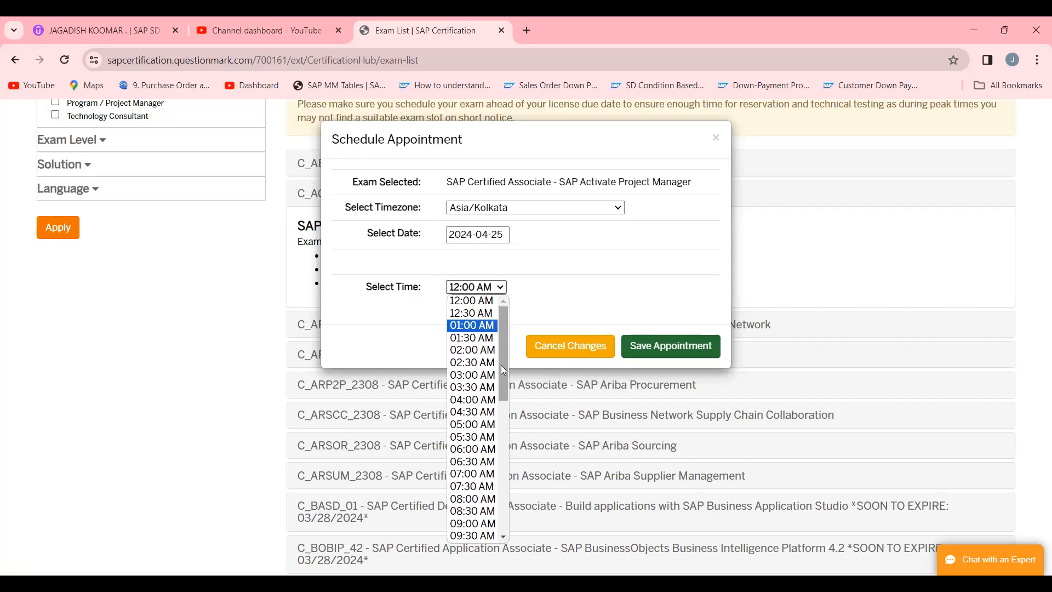
pyautogui.moveTo(472, 333)
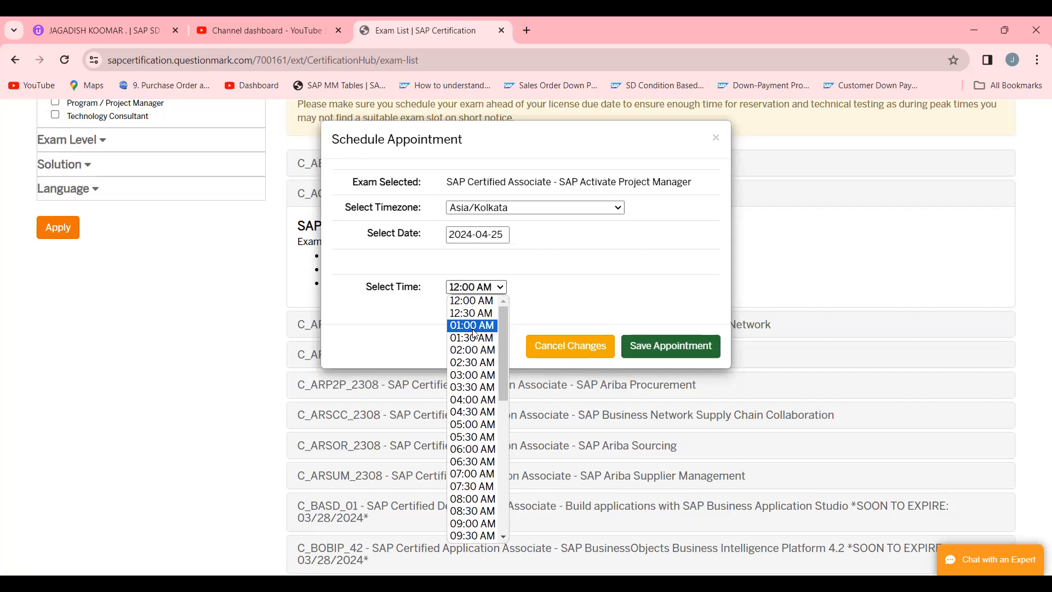
pyautogui.scroll(-3)
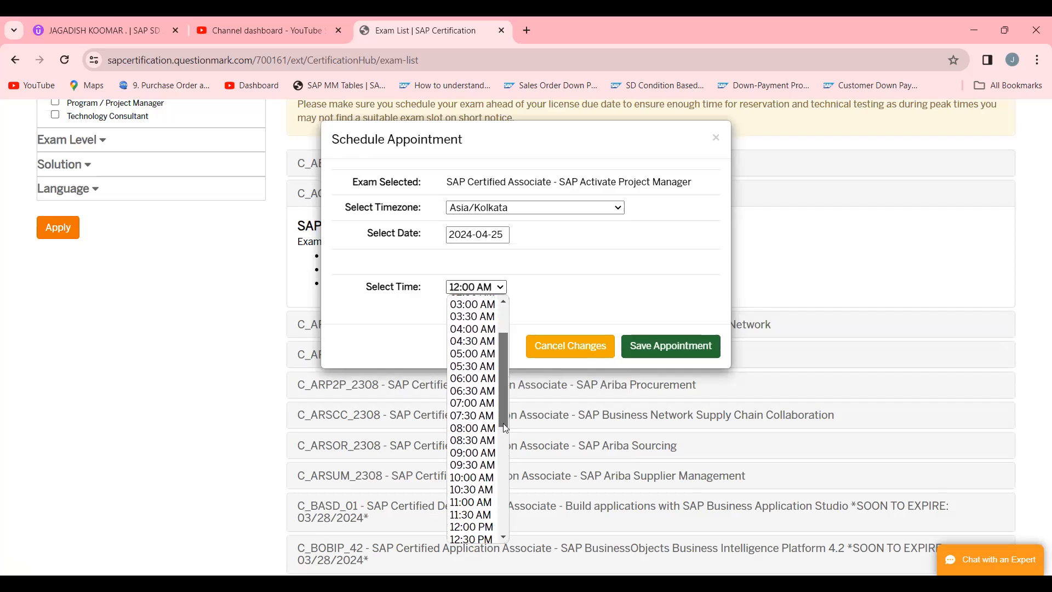
pyautogui.scroll(-3)
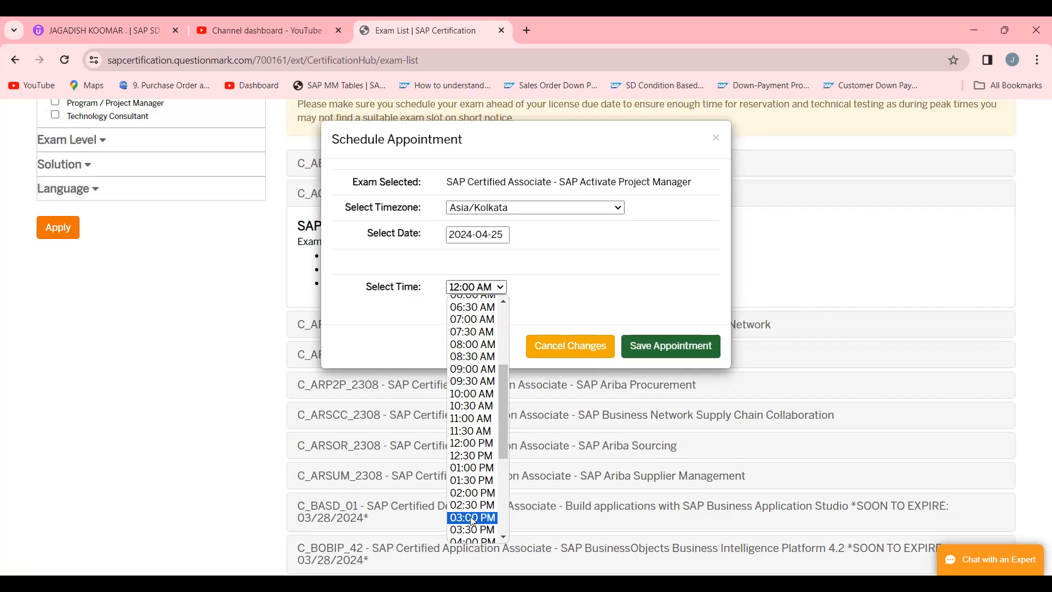
pyautogui.click(472, 443)
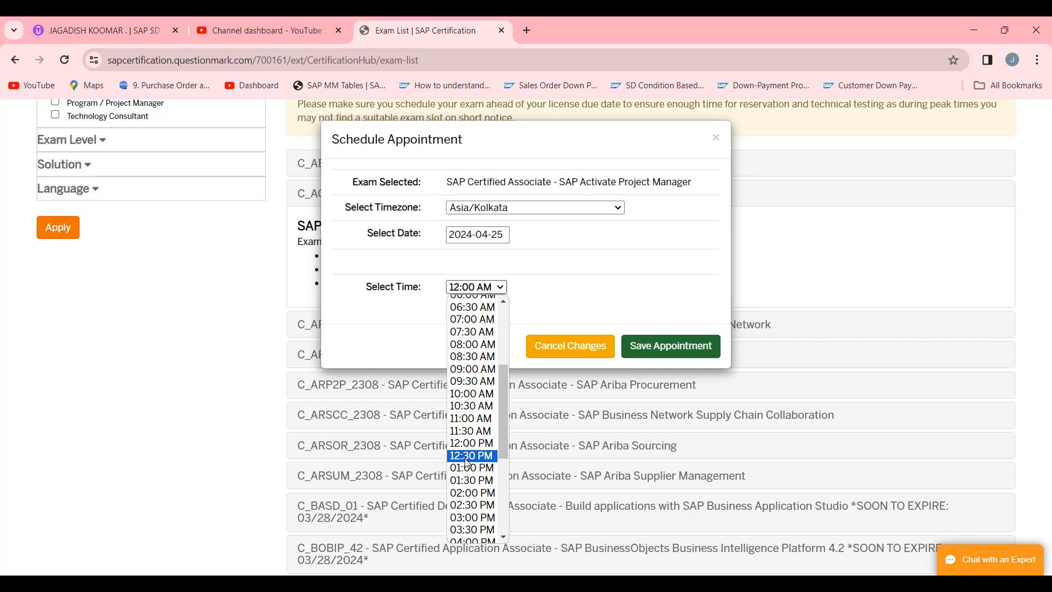
pyautogui.click(471, 504)
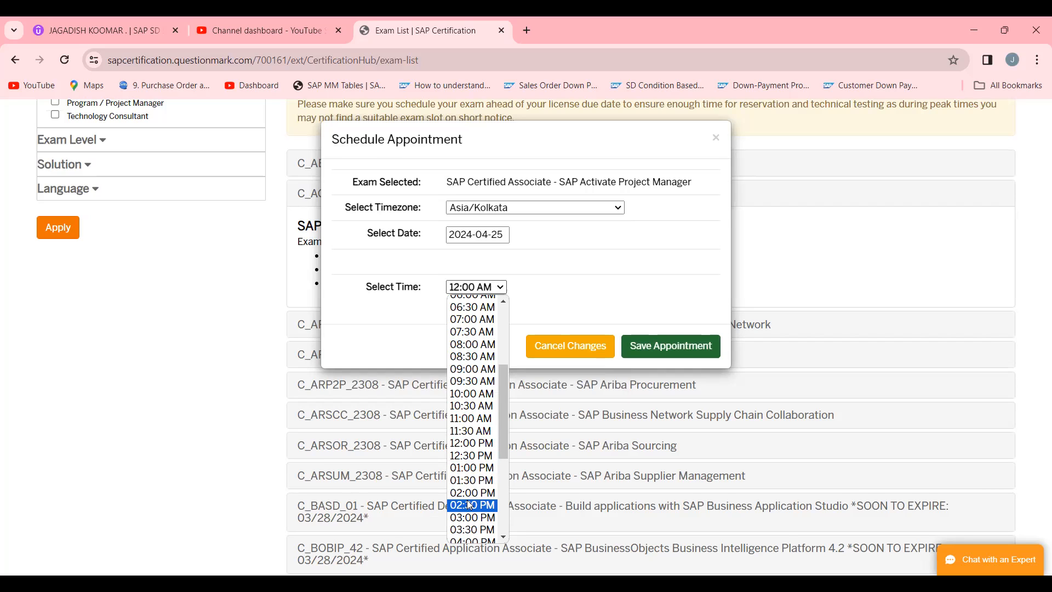
pyautogui.click(472, 504)
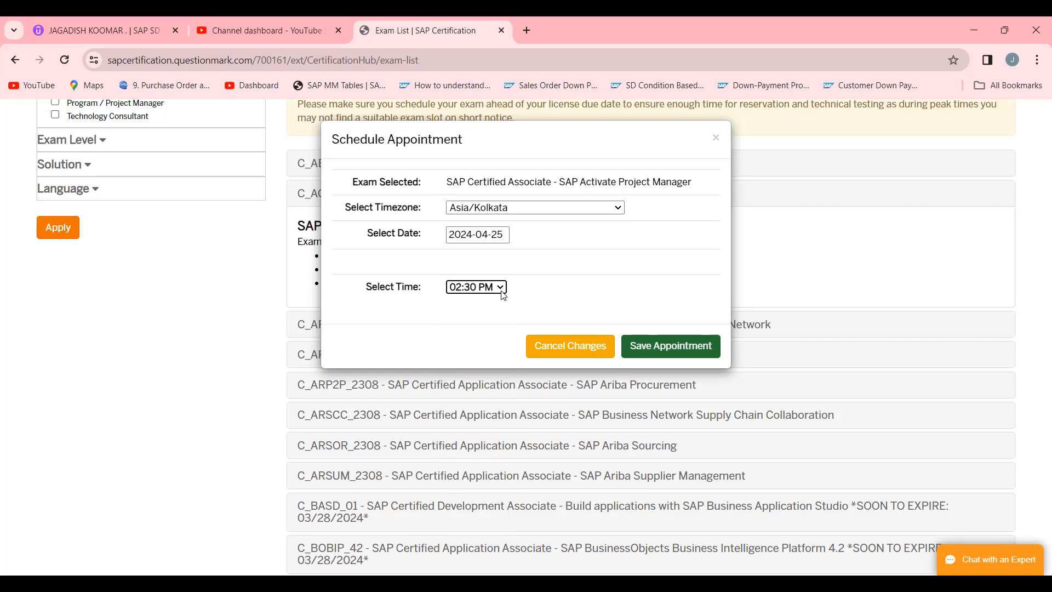
# Correct the exam start time to 03:00 PM Asia/Kolkata for 25 April 2024.
pyautogui.click(476, 286)
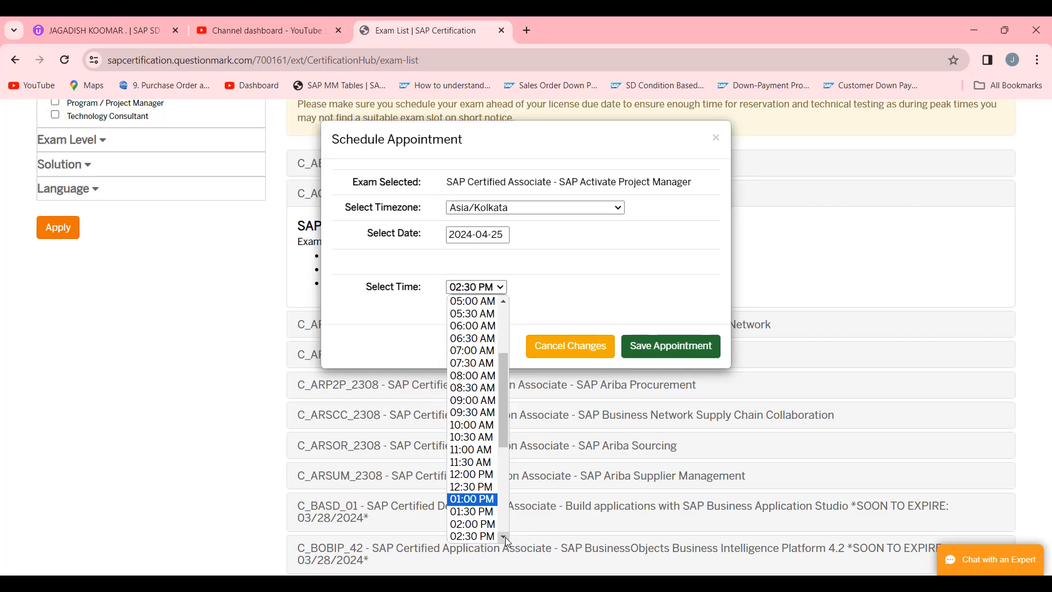
pyautogui.scroll(-3)
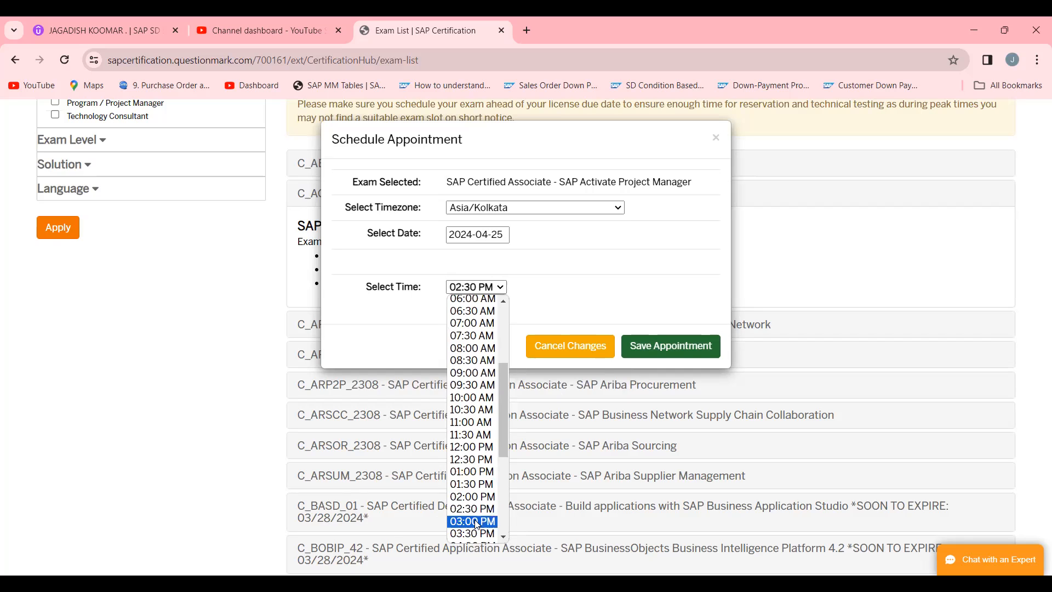
pyautogui.click(471, 522)
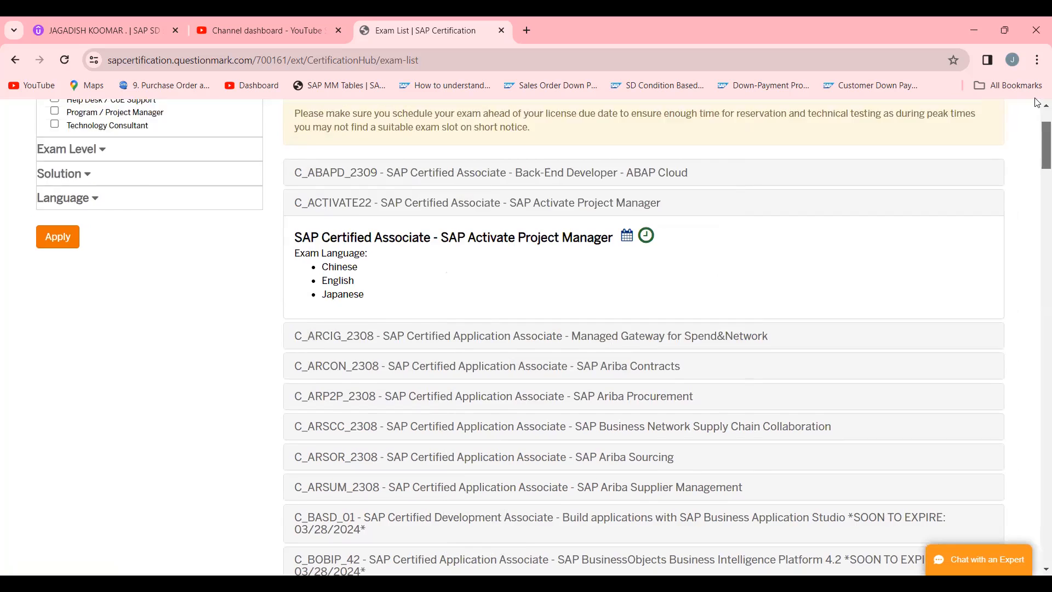
# Go to the Exam Appointments page from the top navigation bar.
pyautogui.scroll(3)
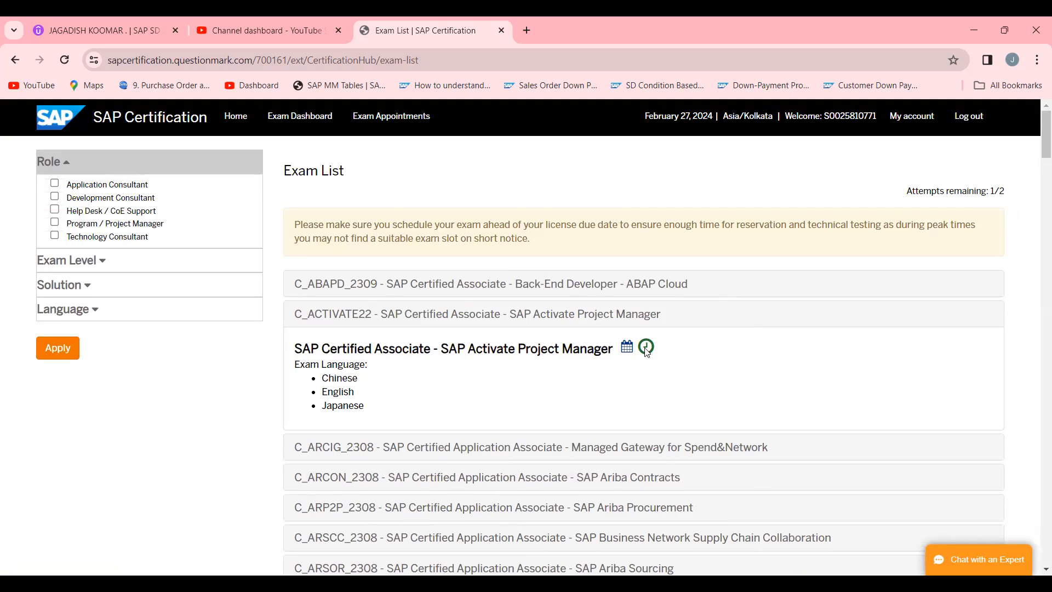
pyautogui.moveTo(390, 115)
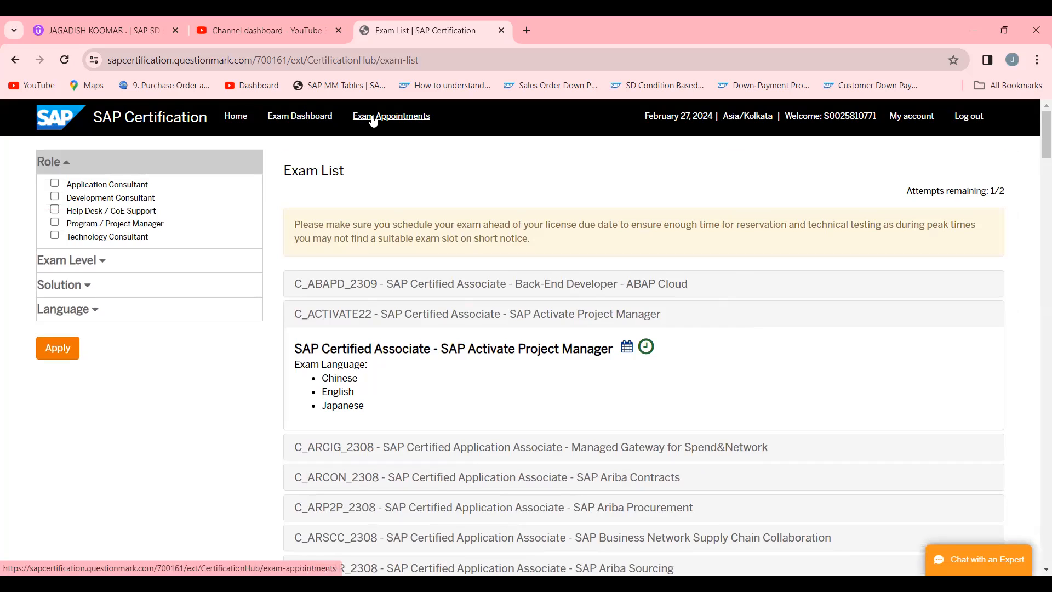
pyautogui.click(390, 115)
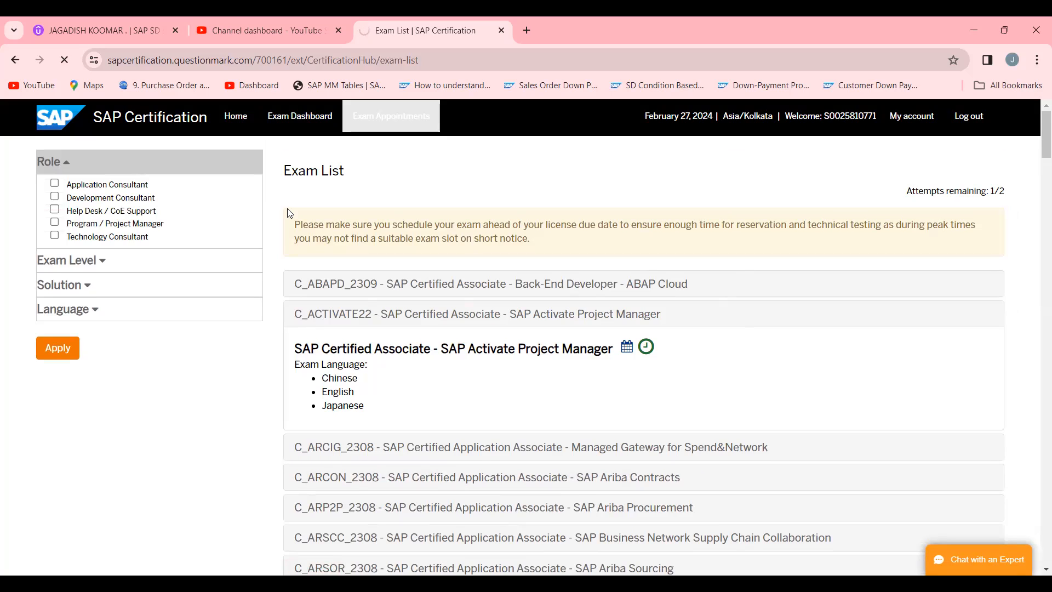
# View the Activate Project Manager exam booked for Thu 04/25/2024 15:00, then switch to YouTube Studio.
pyautogui.click(390, 115)
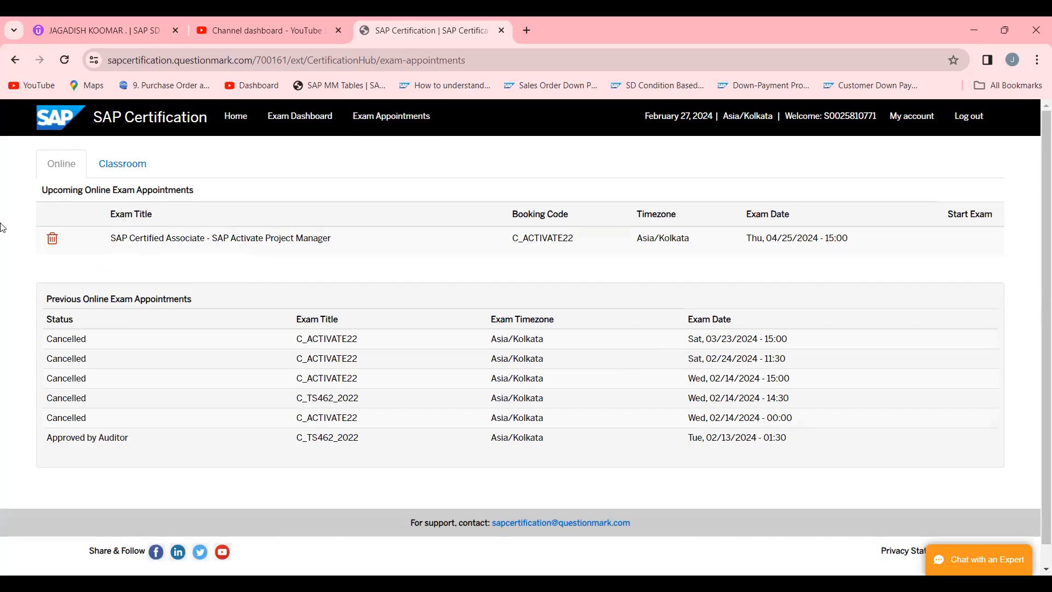
pyautogui.moveTo(778, 240)
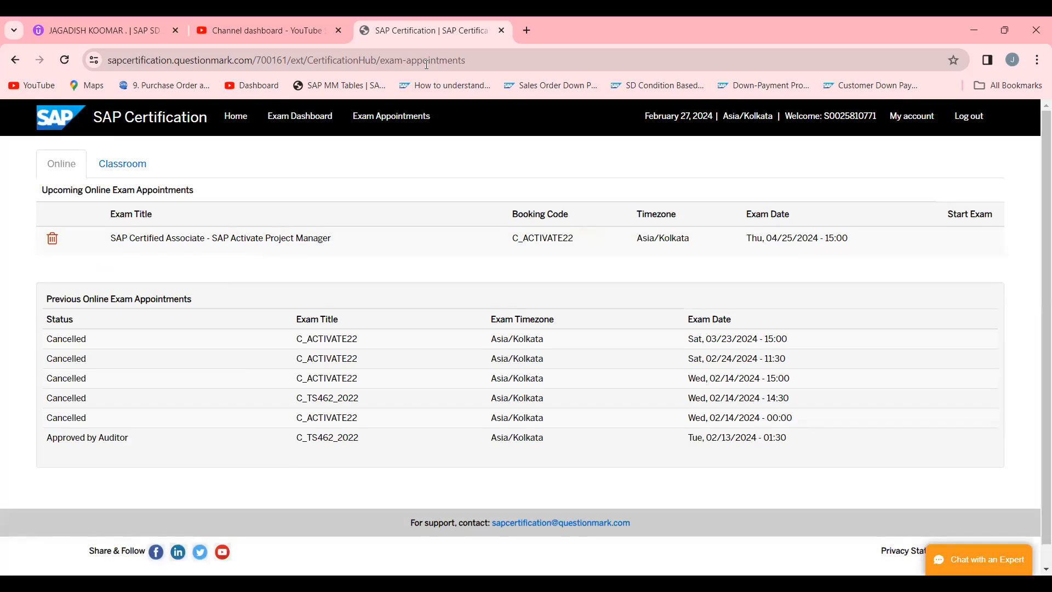
pyautogui.moveTo(453, 267)
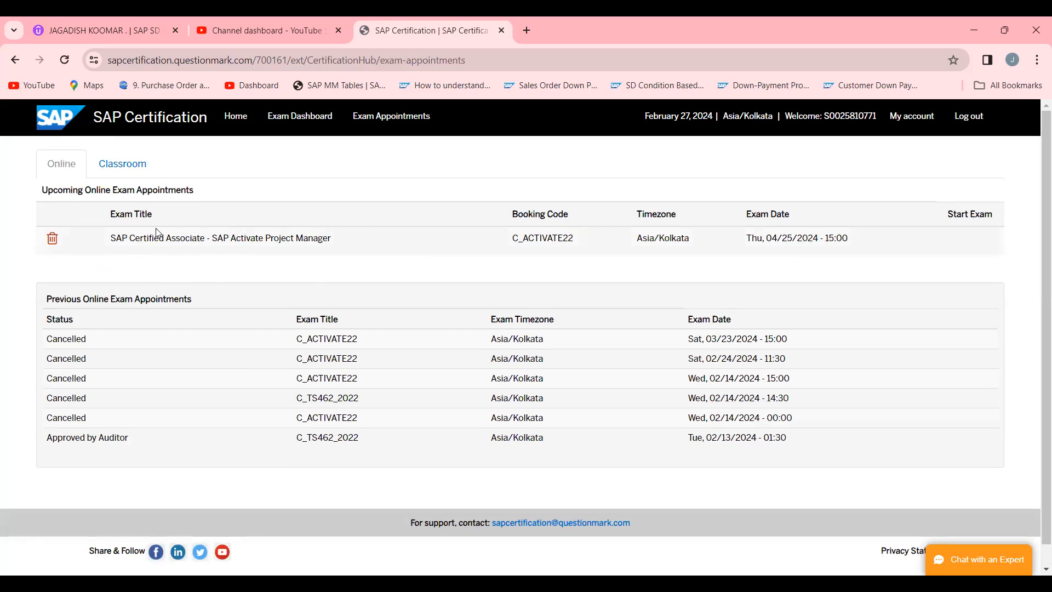
pyautogui.click(268, 31)
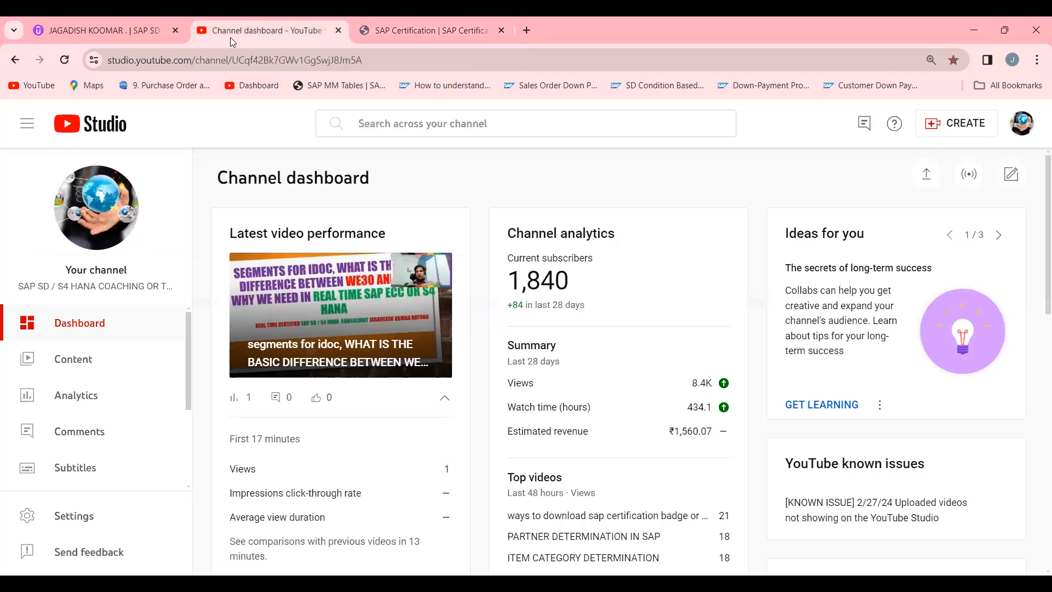
pyautogui.moveTo(329, 333)
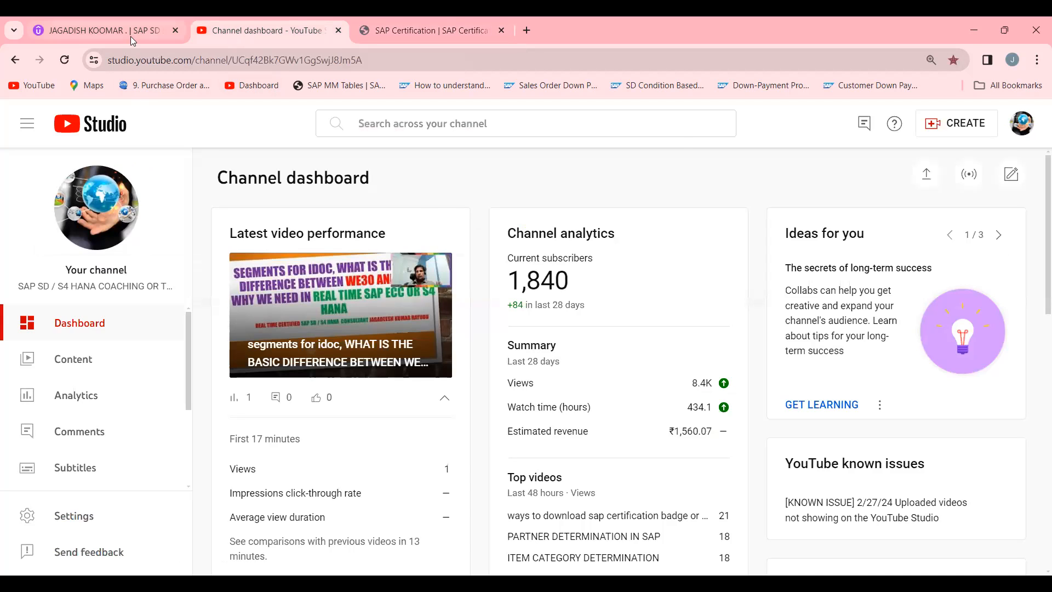
pyautogui.click(101, 31)
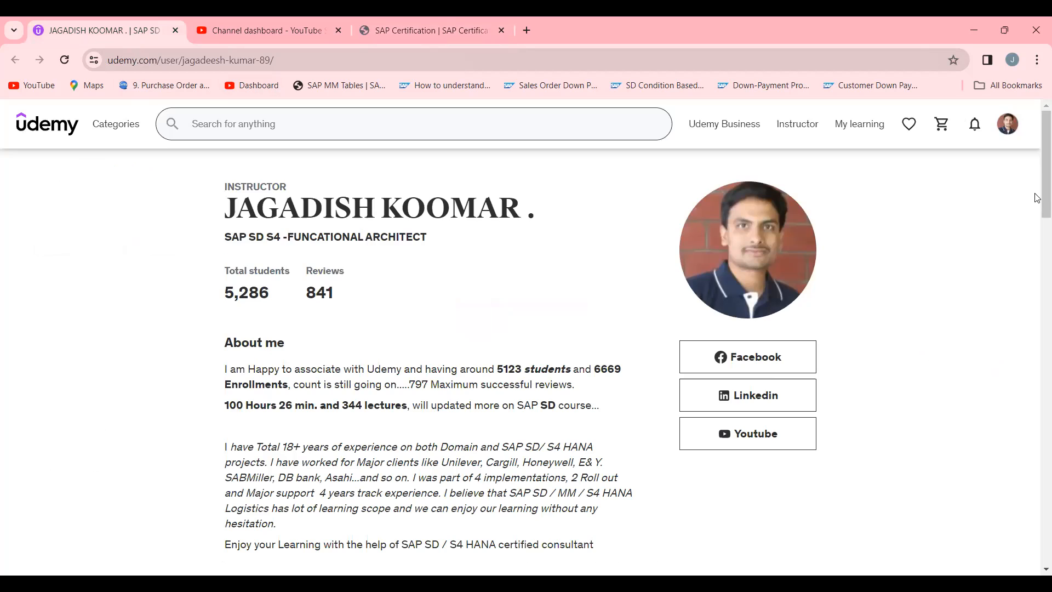
pyautogui.scroll(-3)
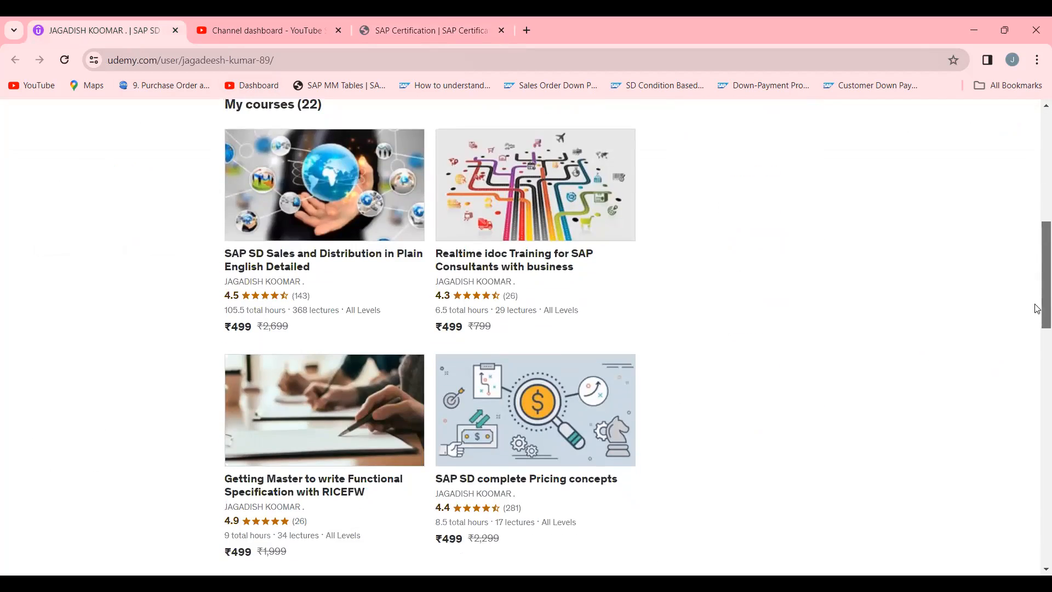
pyautogui.moveTo(549, 214)
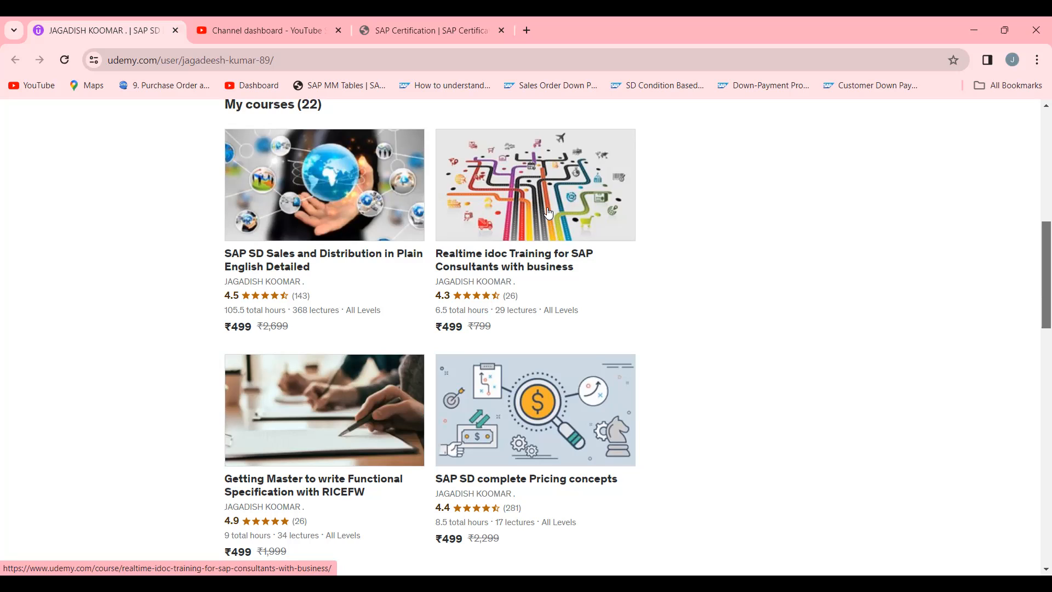
pyautogui.moveTo(216, 471)
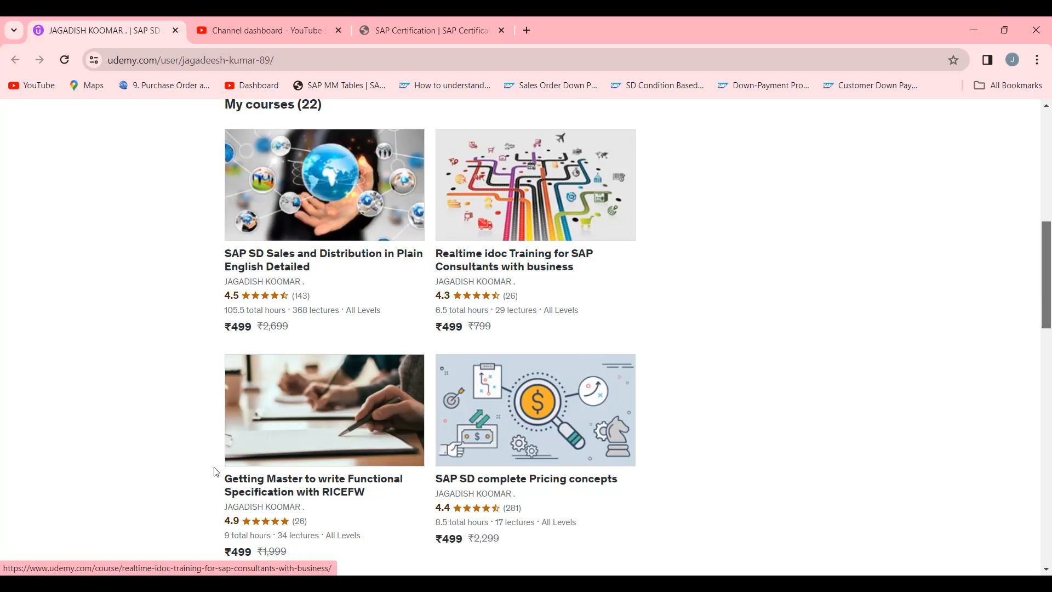
pyautogui.moveTo(259, 406)
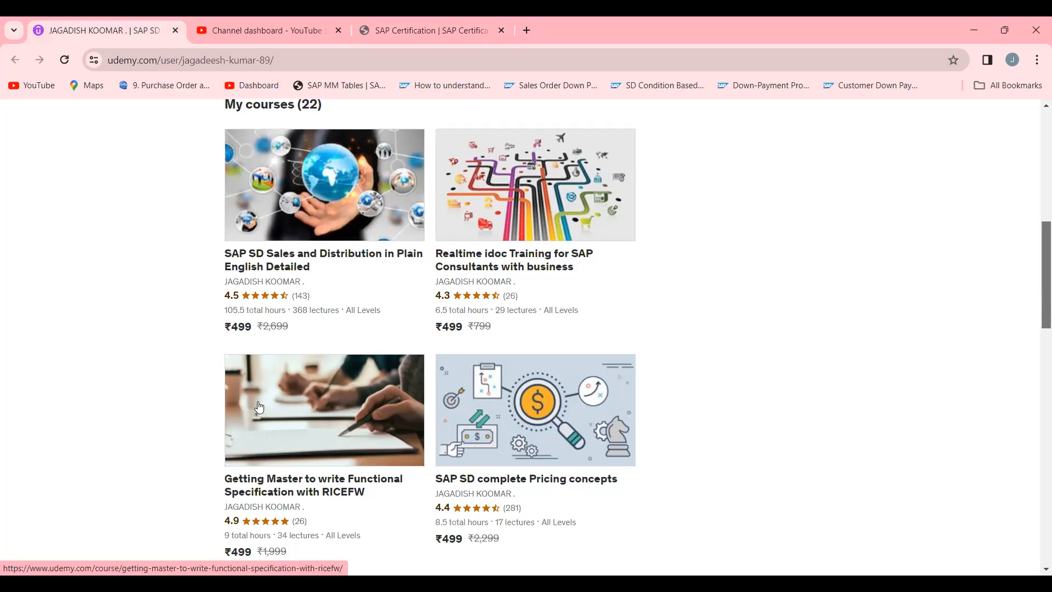
pyautogui.moveTo(328, 465)
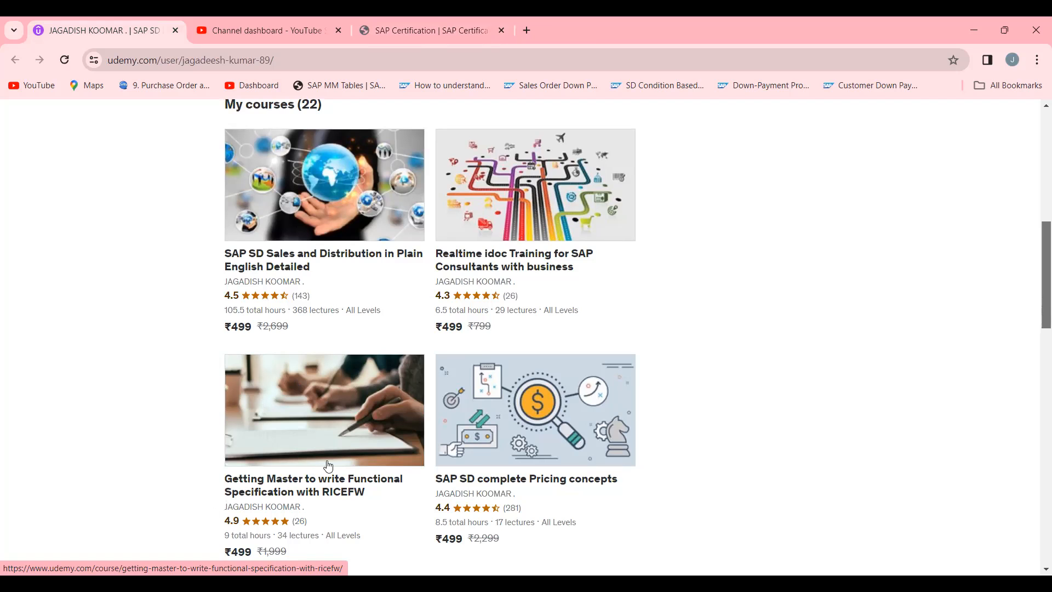
pyautogui.moveTo(256, 456)
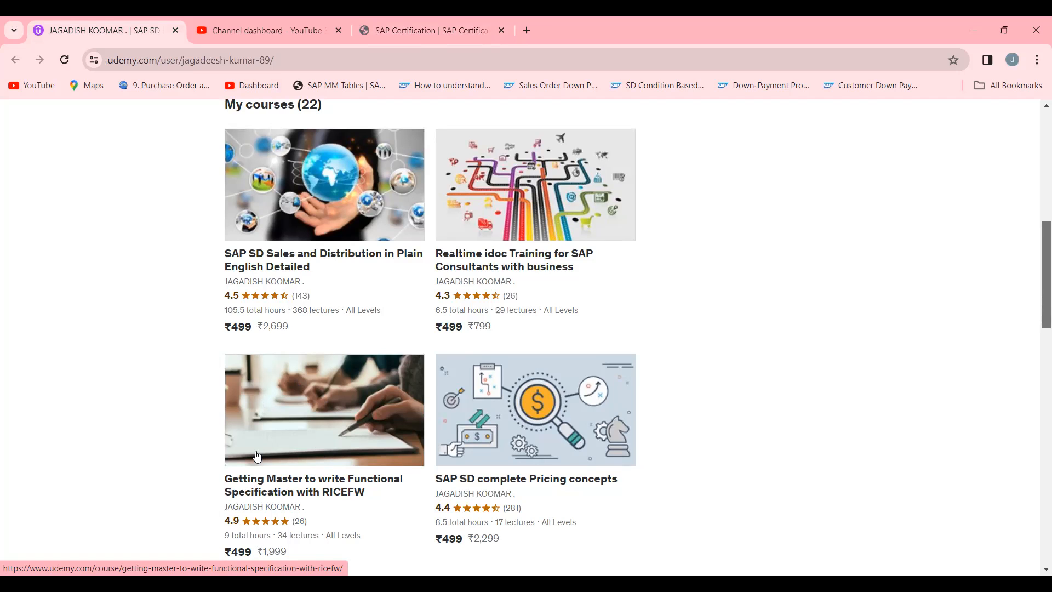
pyautogui.scroll(-3)
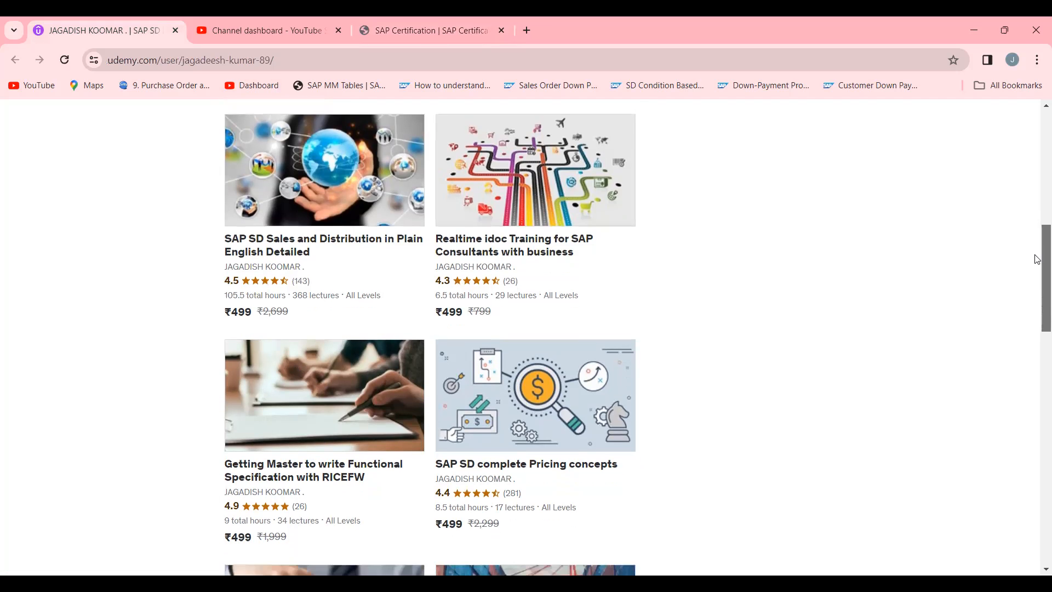
pyautogui.scroll(-3)
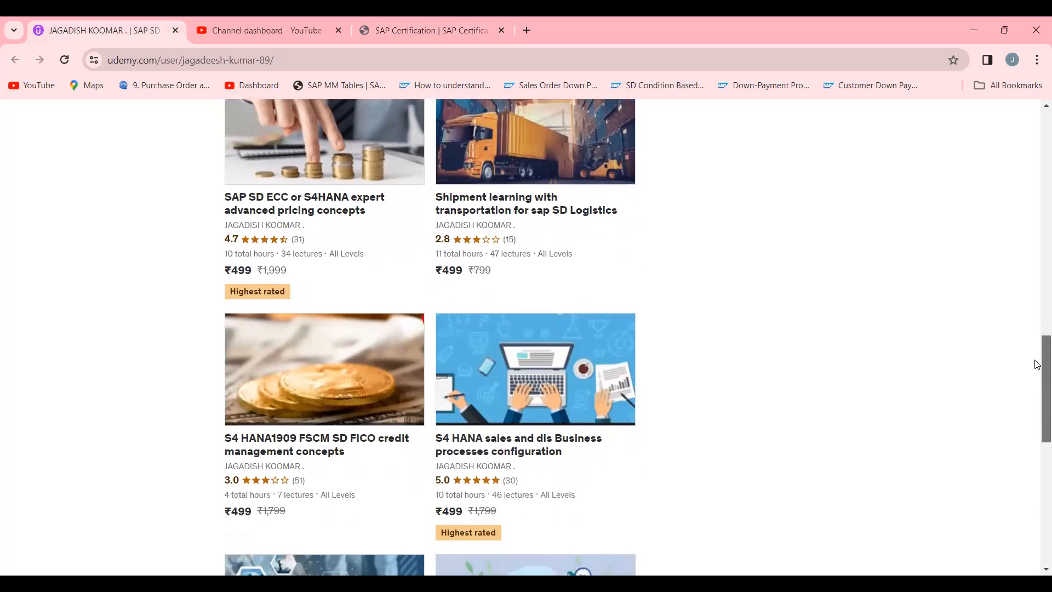
pyautogui.scroll(3)
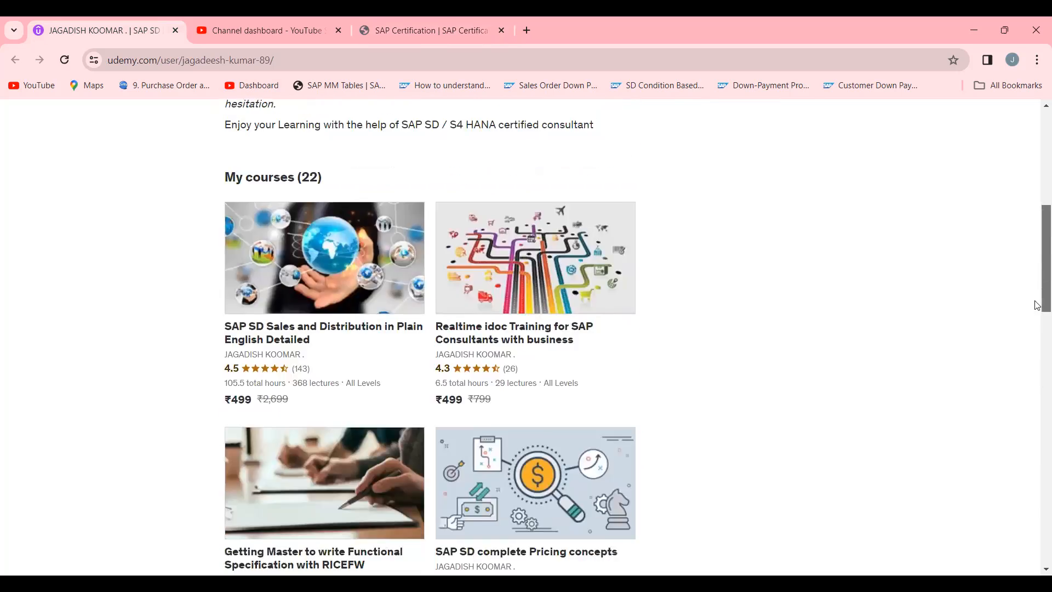
pyautogui.scroll(-3)
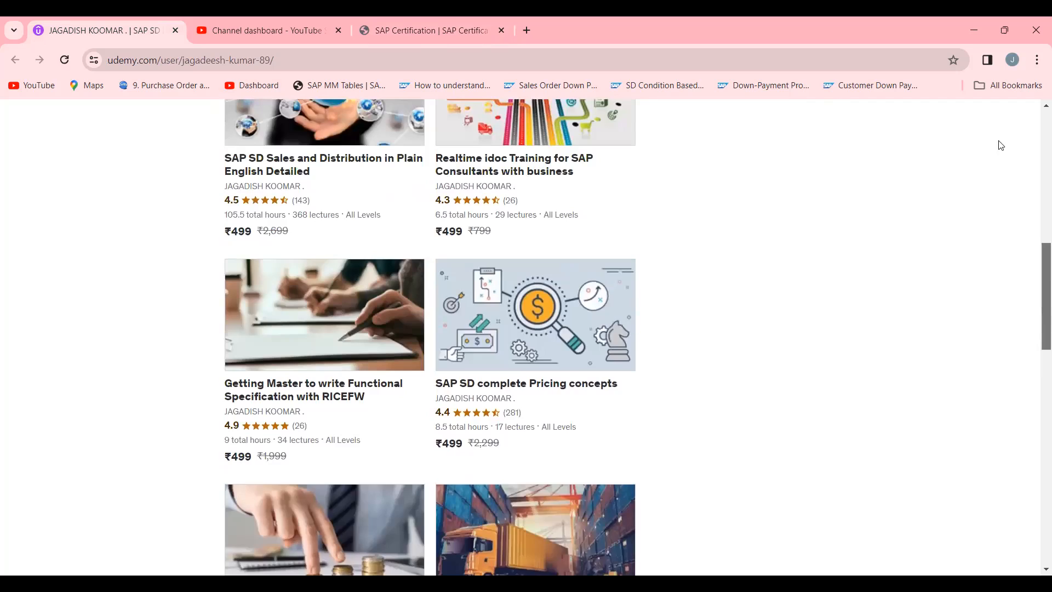
pyautogui.scroll(3)
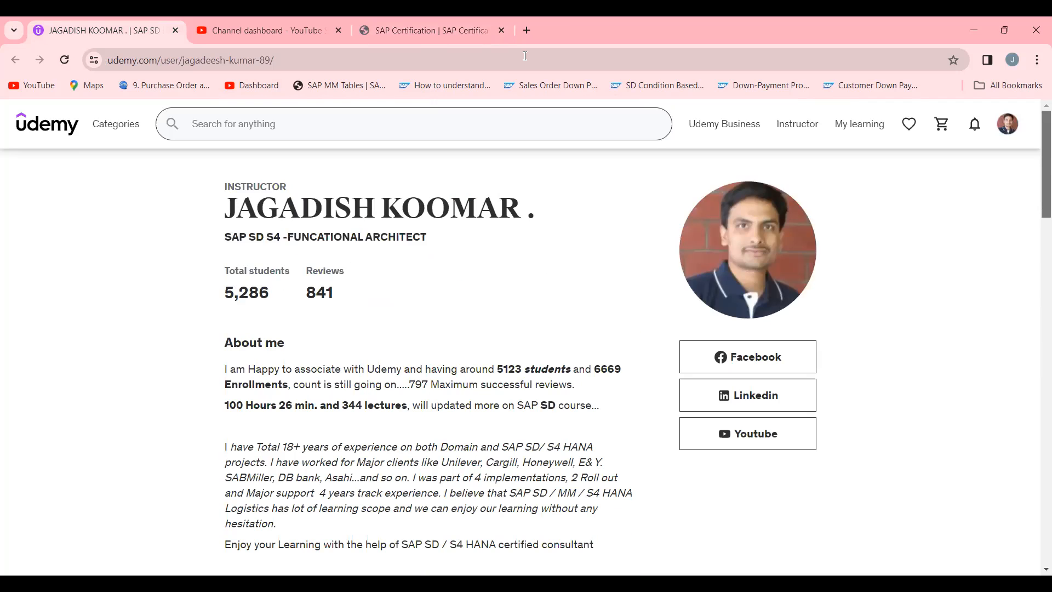
pyautogui.moveTo(120, 193)
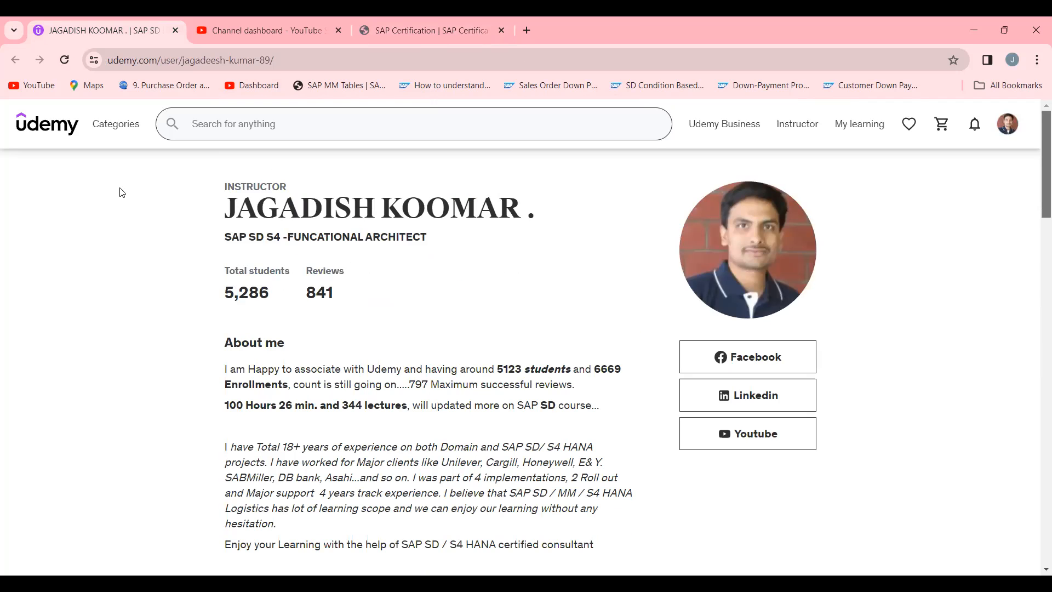
pyautogui.click(268, 30)
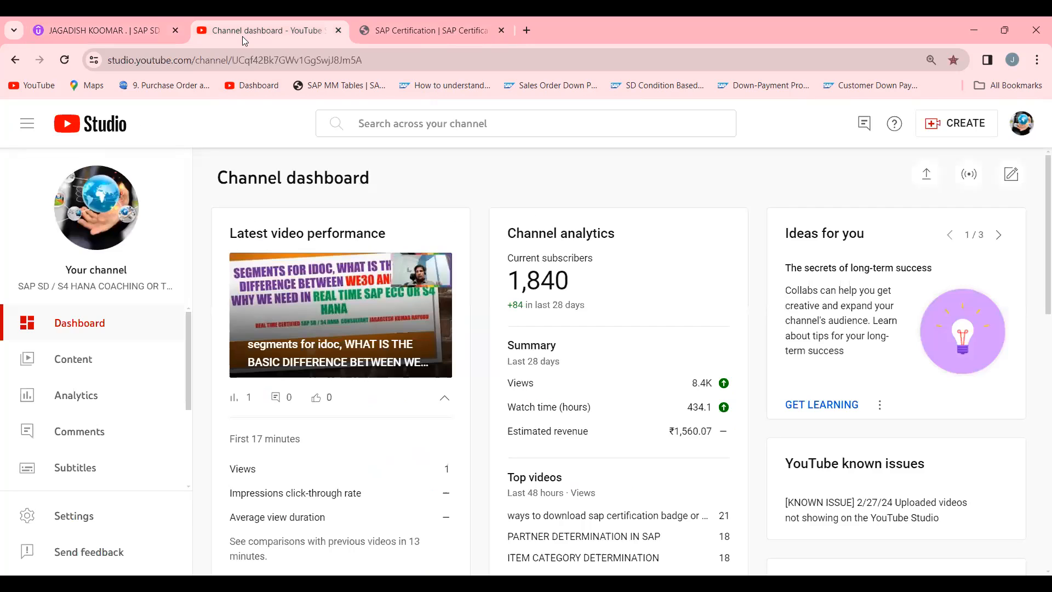